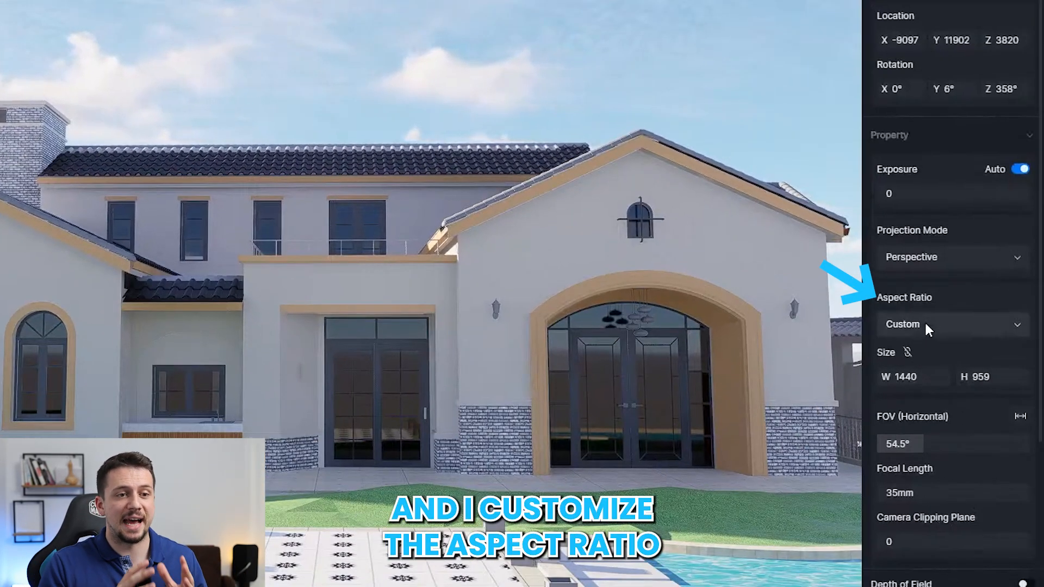
- Switch the camera to two-point perspective, 16:9 at 1920×1080, and reach AI Atmosphere Match
click(952, 257)
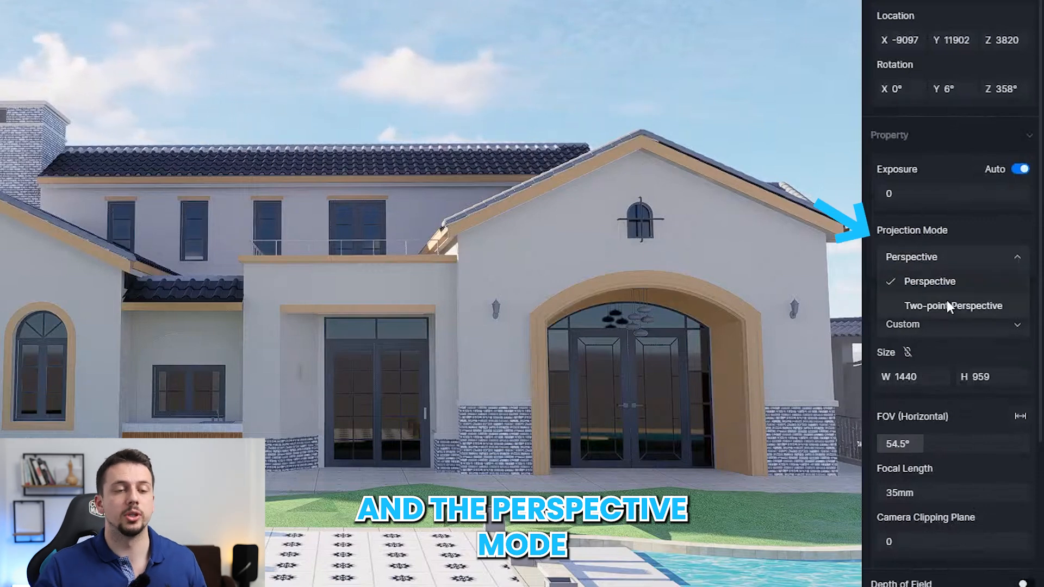
click(953, 305)
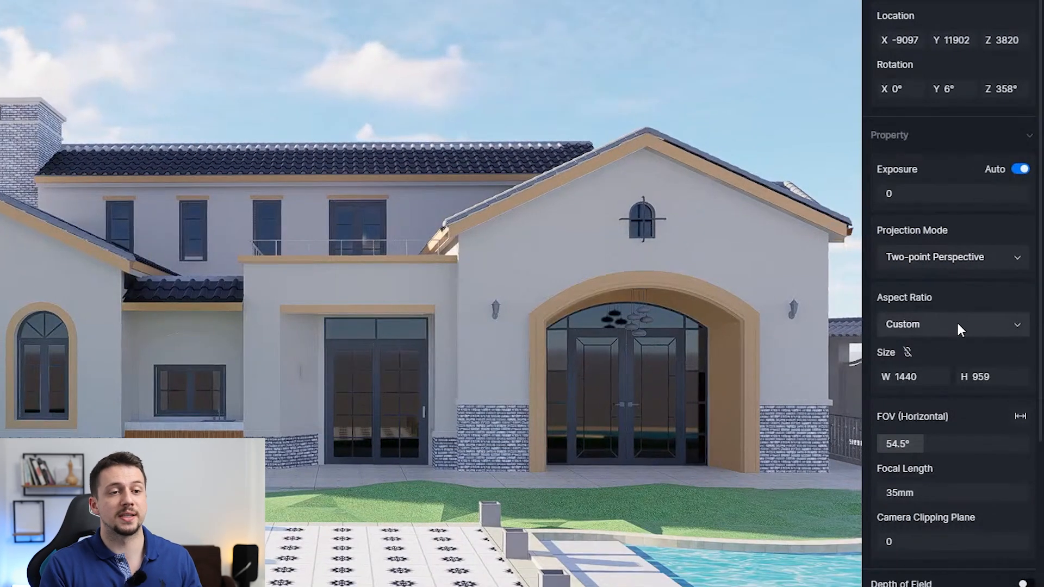
click(953, 324)
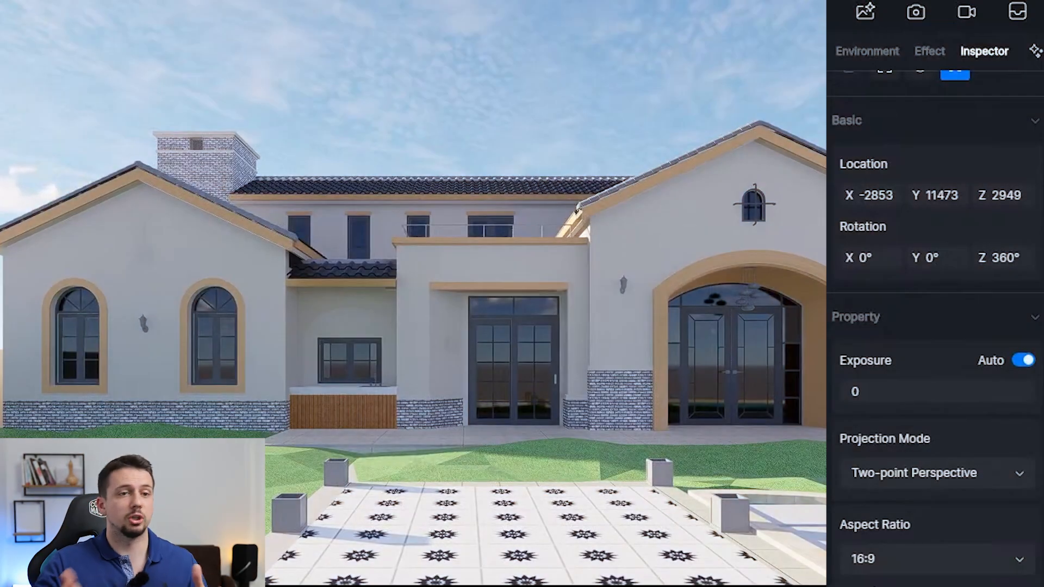
click(1024, 360)
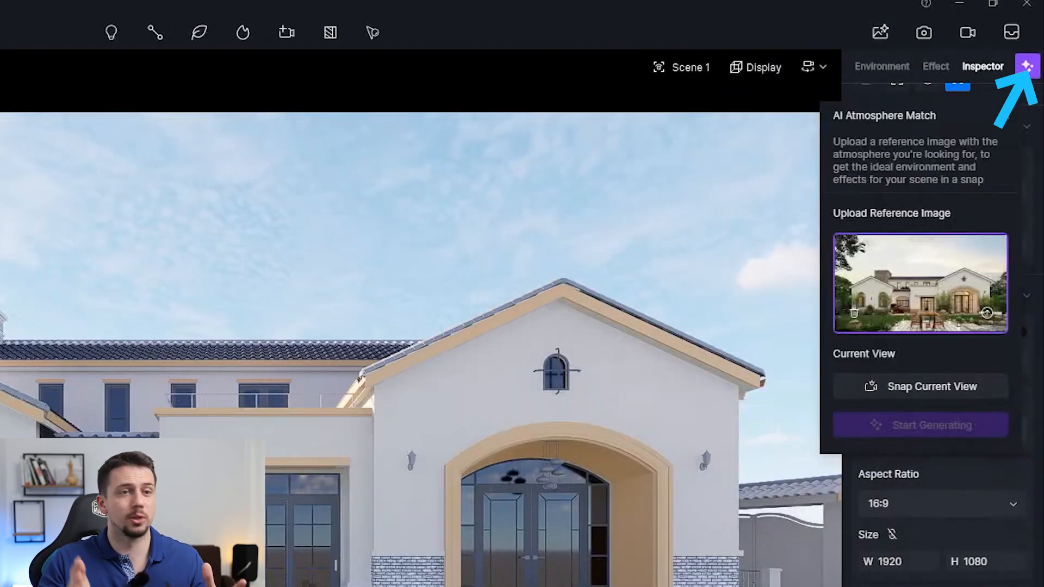
- Generate an overcast atmosphere from the snapped view and rotate the HDRI sky to 265°
click(921, 386)
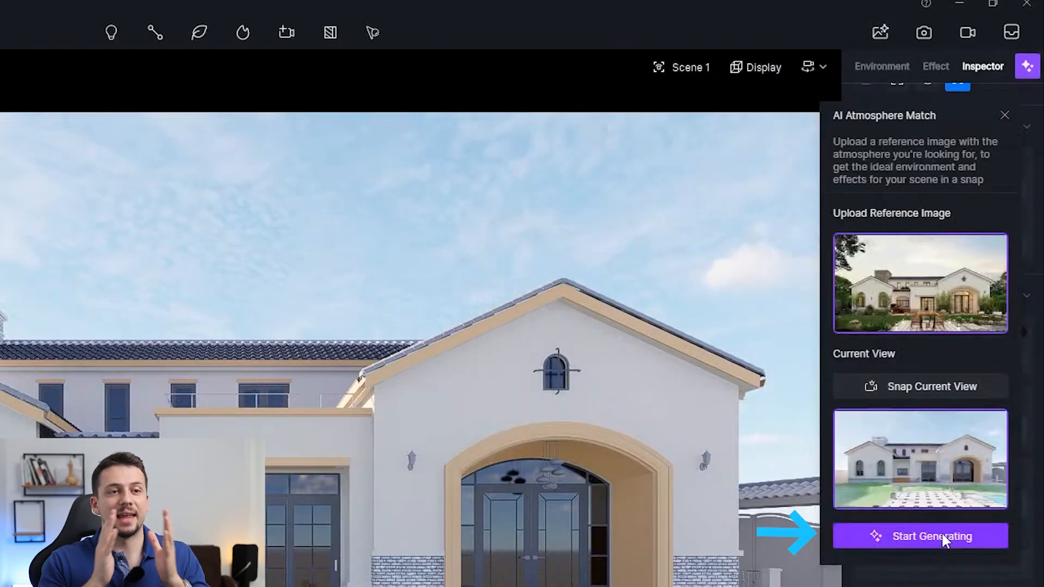
click(919, 536)
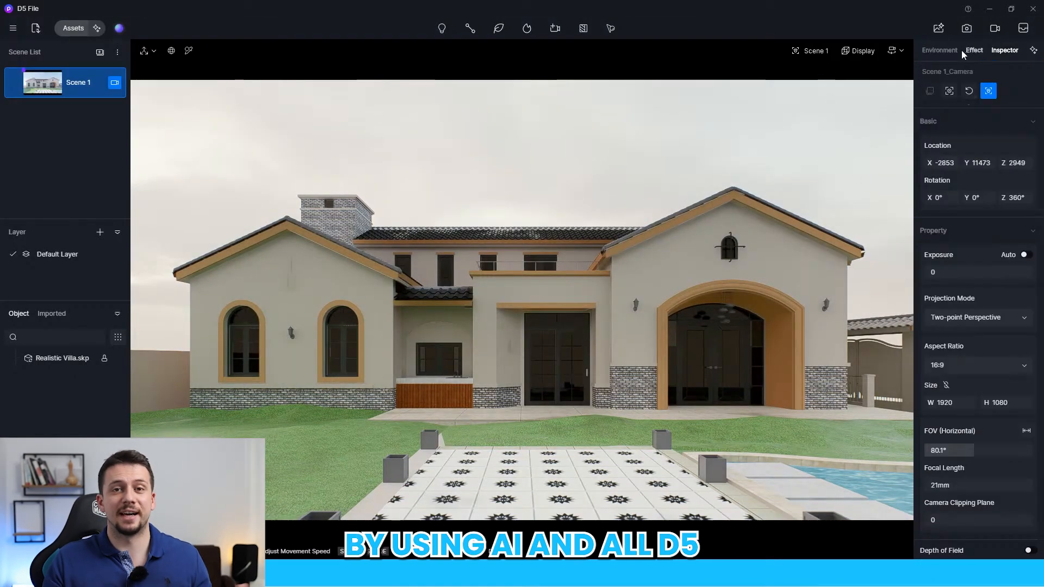
click(939, 50)
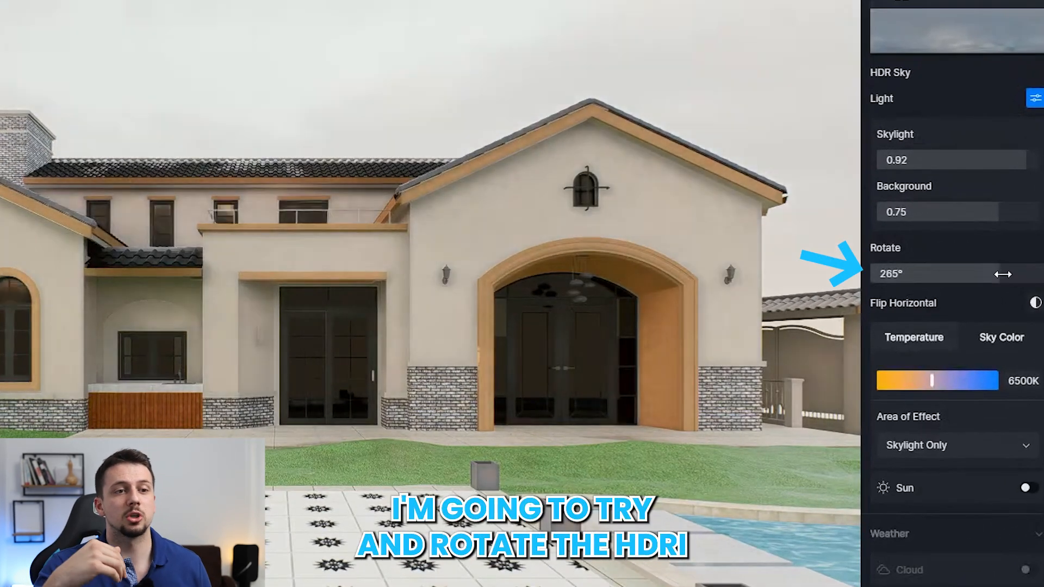
drag(991, 273, 906, 273)
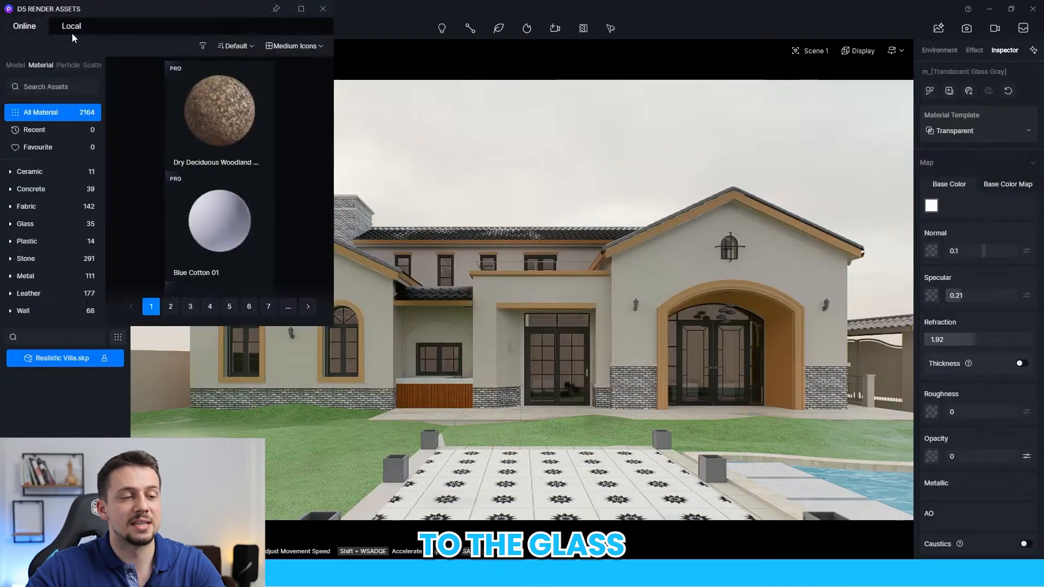
- Place Residential Interior parallax backdrops behind the arched doors and windows with lighting at 25
click(15, 65)
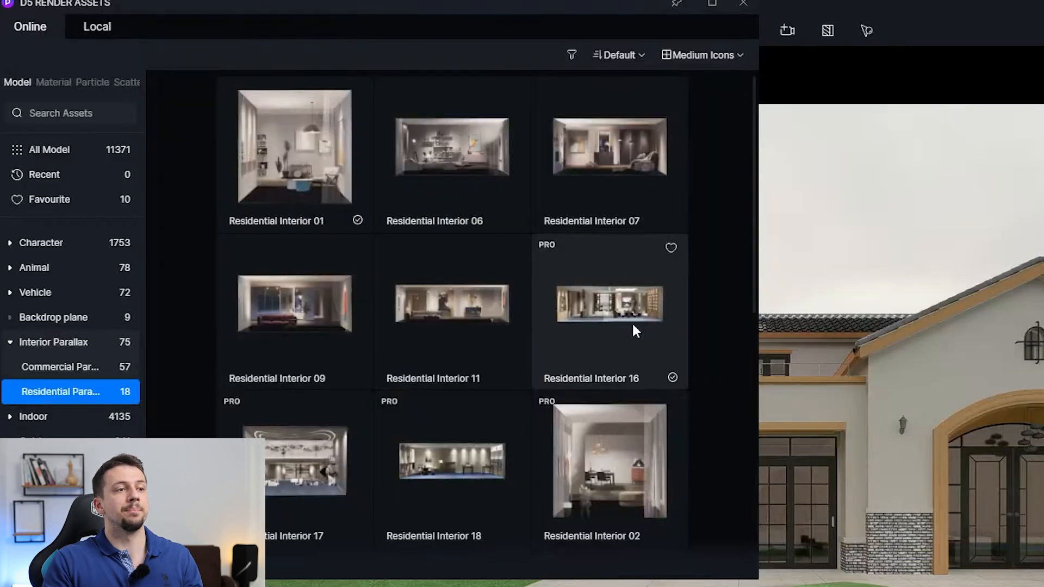
click(608, 304)
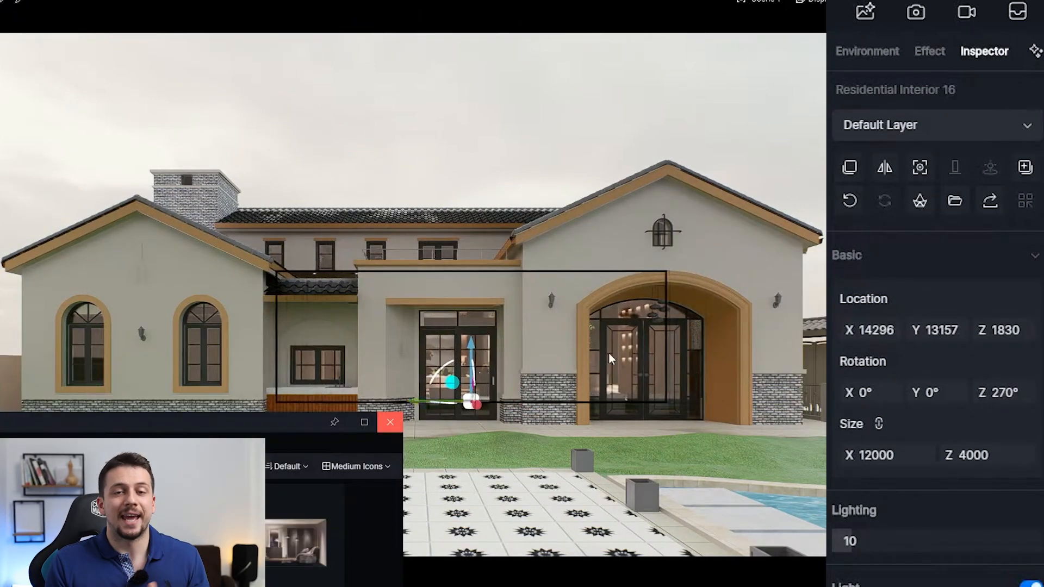
drag(858, 540, 972, 540)
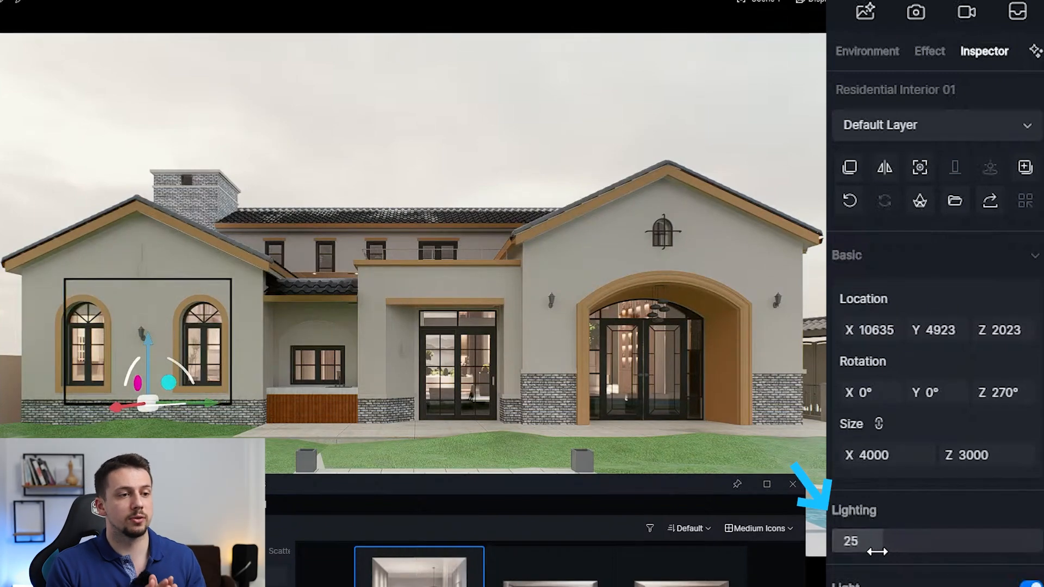
click(448, 48)
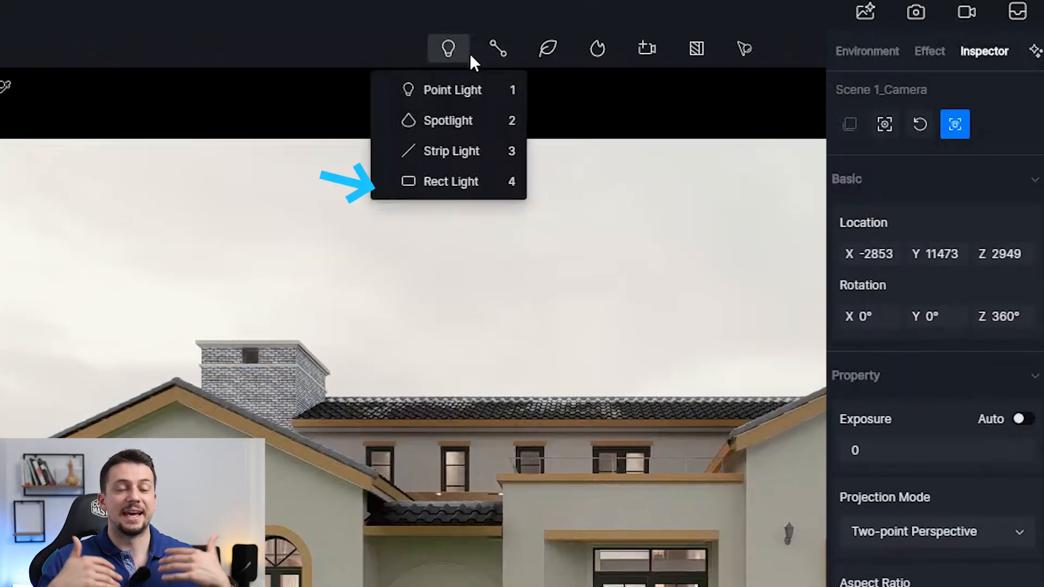
- Place a Rect Light at the doorway with intensity 28.5 and temperature 3250
click(450, 182)
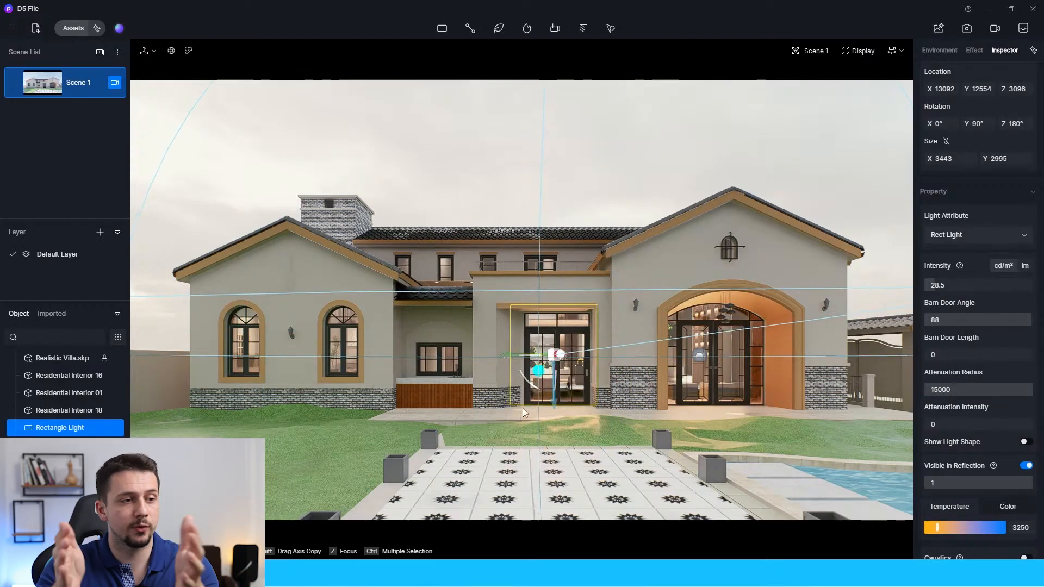
drag(539, 370, 436, 356)
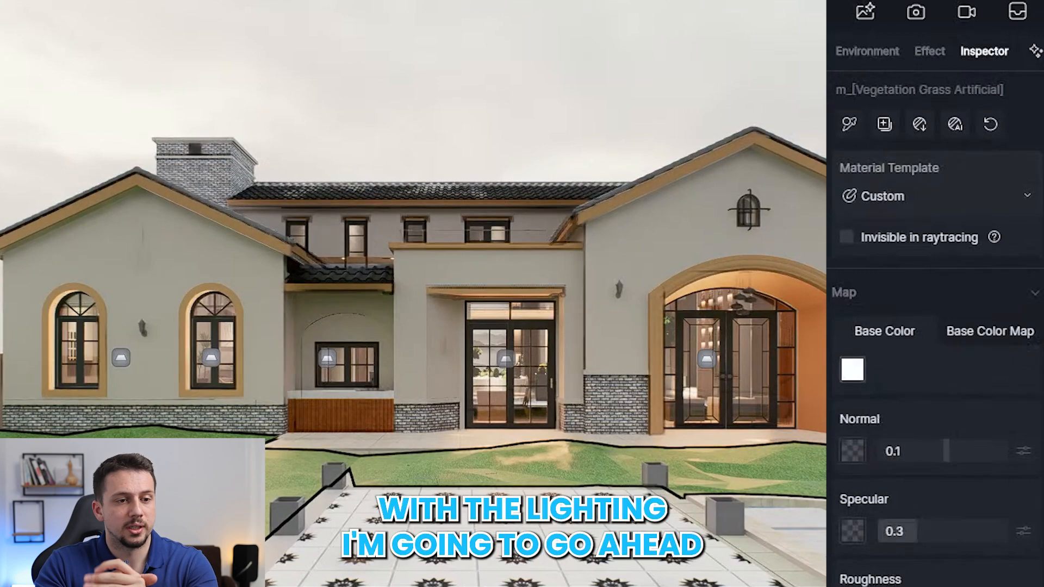
- Apply the Grass template to the lawn with a brighter base colour, and raise glass Specular to 0.8
click(935, 196)
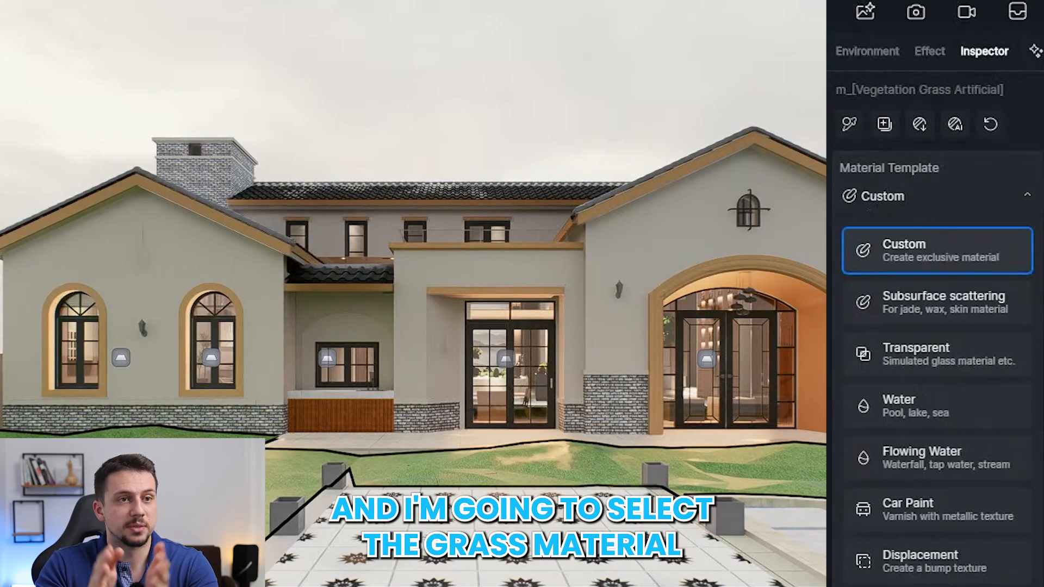
scroll(down, 3)
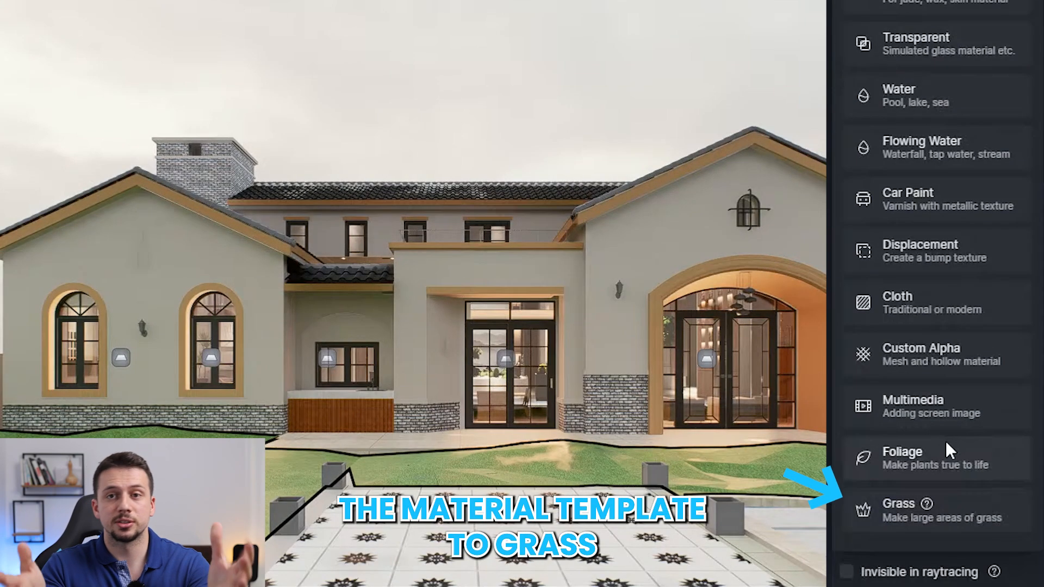
click(899, 510)
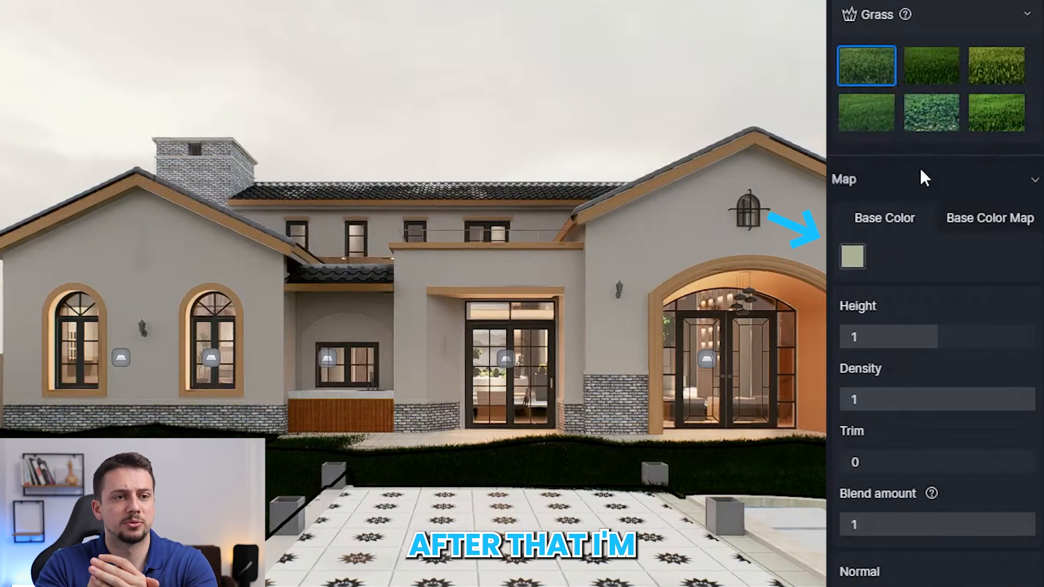
click(852, 256)
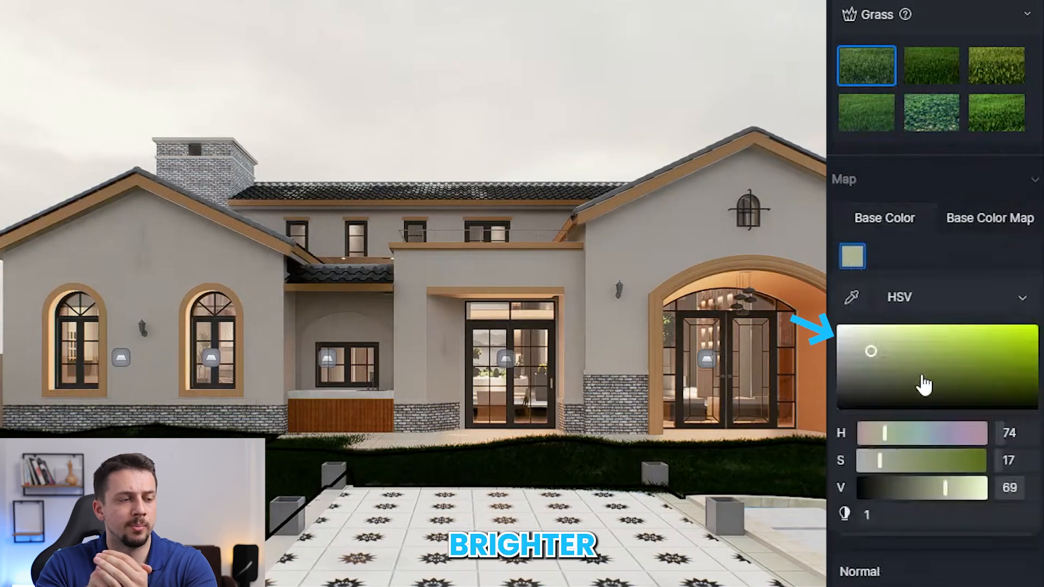
drag(870, 351, 897, 339)
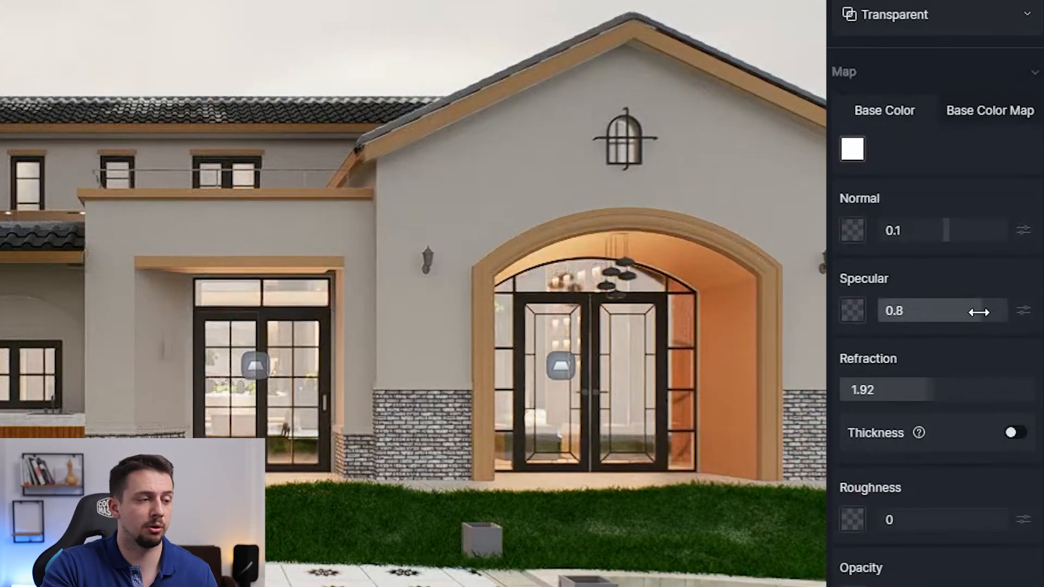
drag(979, 311, 938, 311)
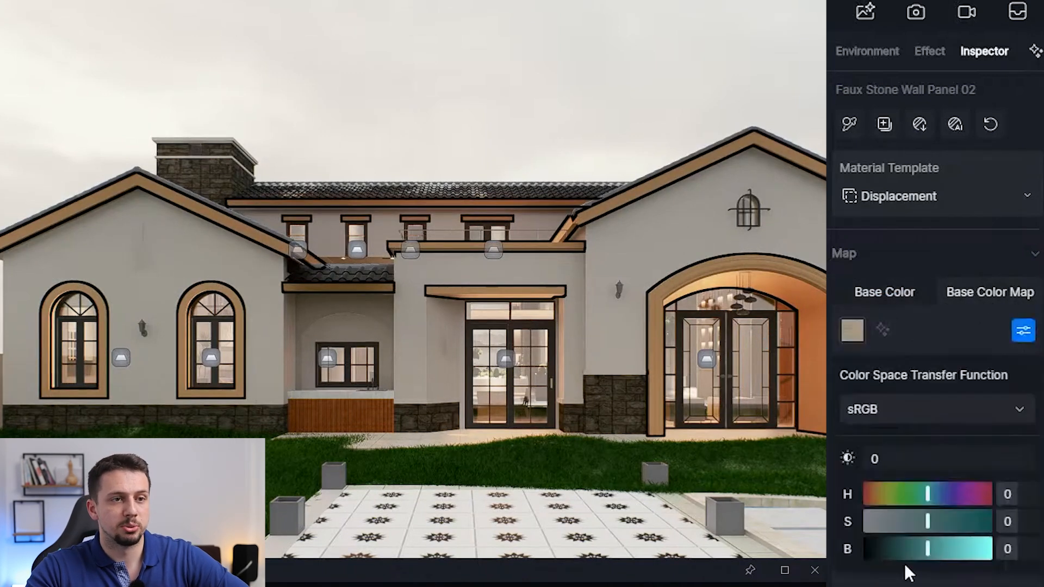
- Lighten the faux stone panel and set the wall base colour to warm cream, V≈97 and S≈29
drag(927, 522, 888, 522)
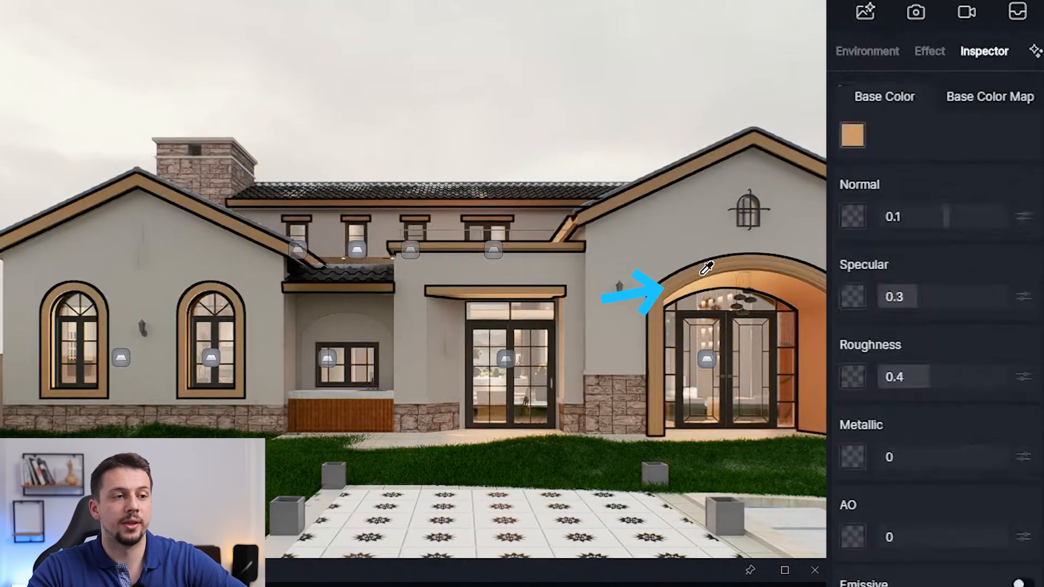
click(852, 134)
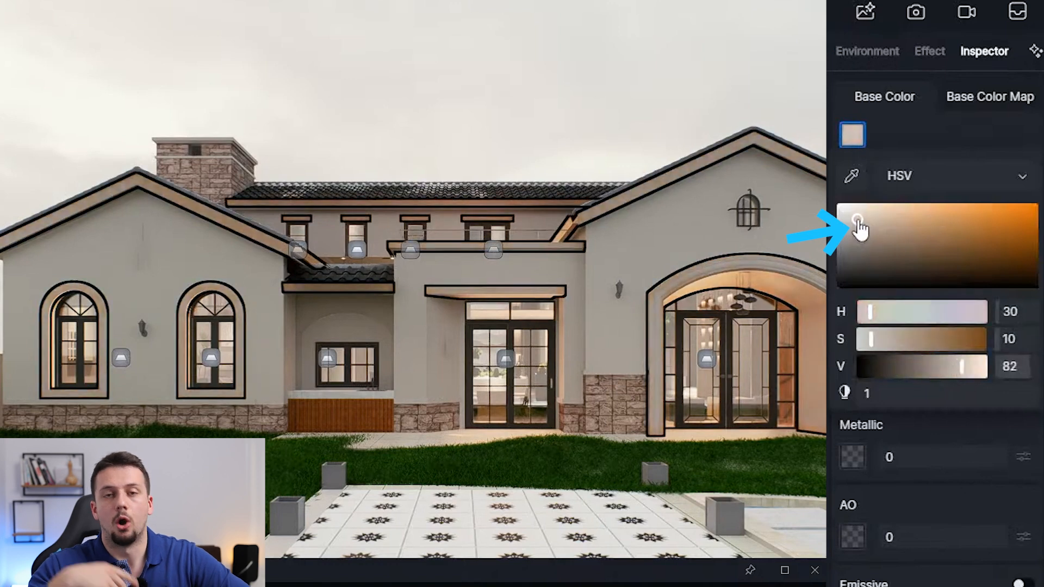
drag(858, 219, 853, 238)
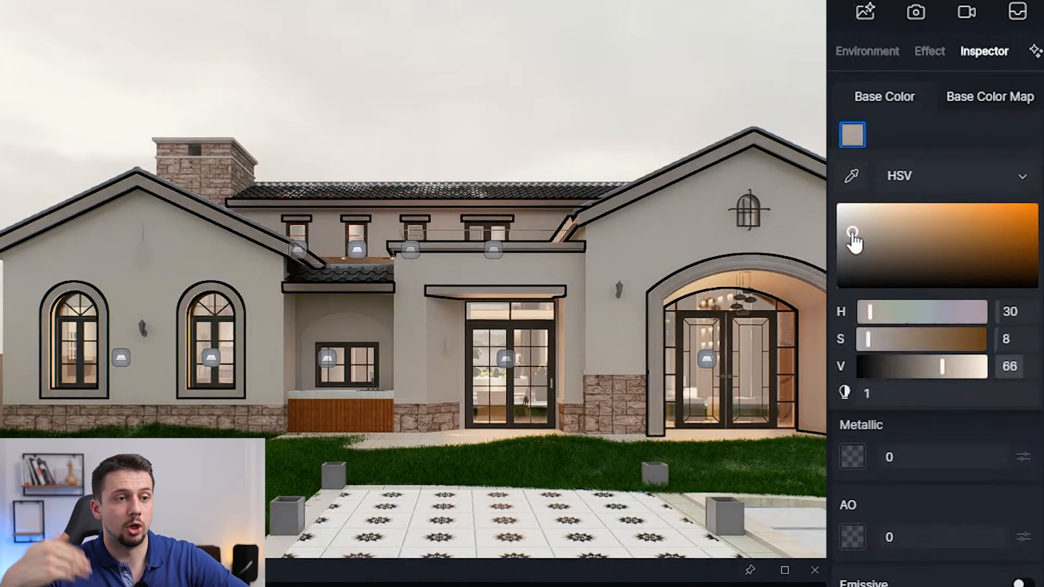
drag(852, 236, 895, 206)
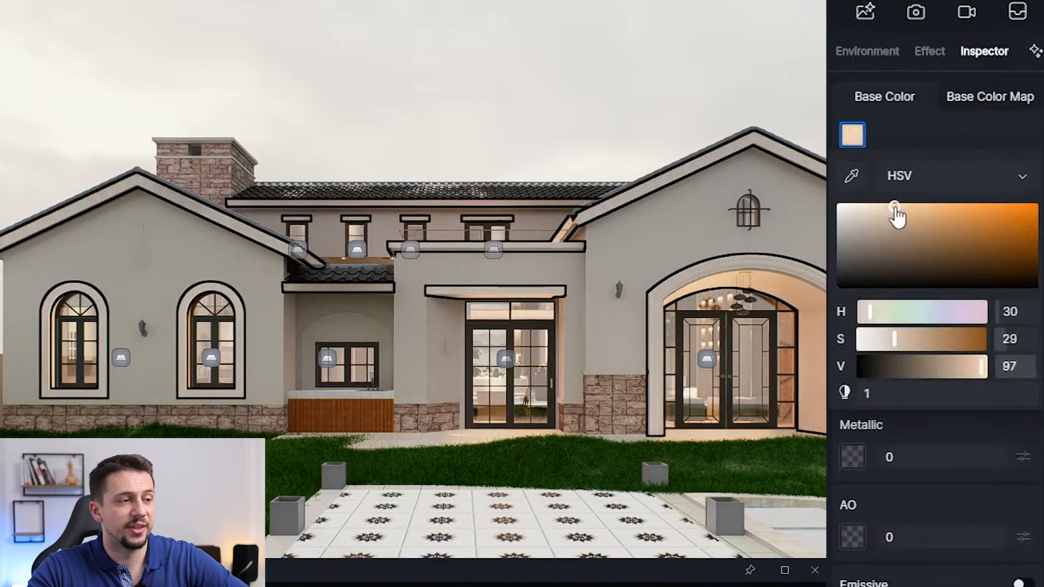
drag(894, 207, 885, 202)
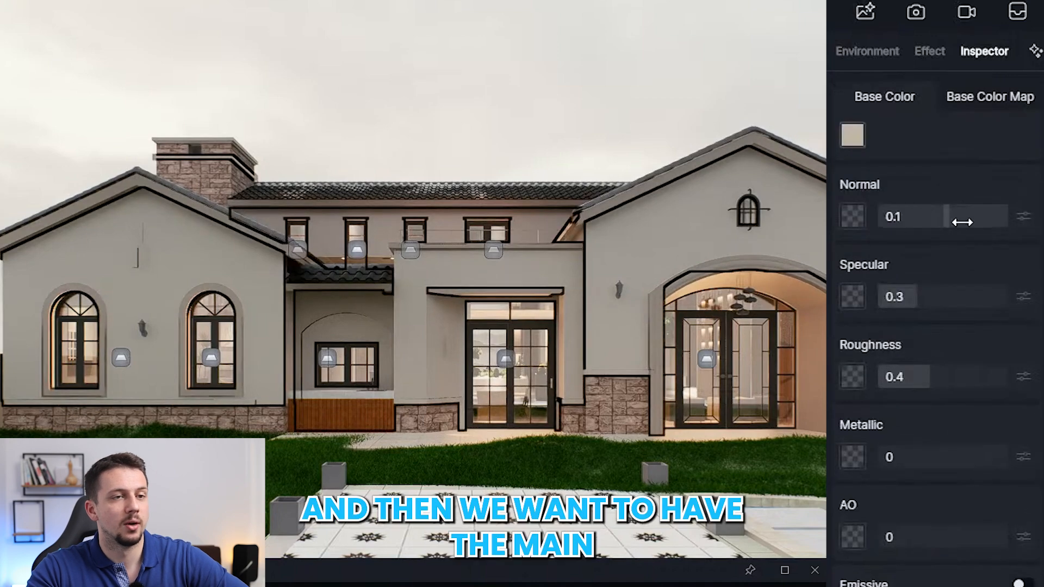
click(852, 134)
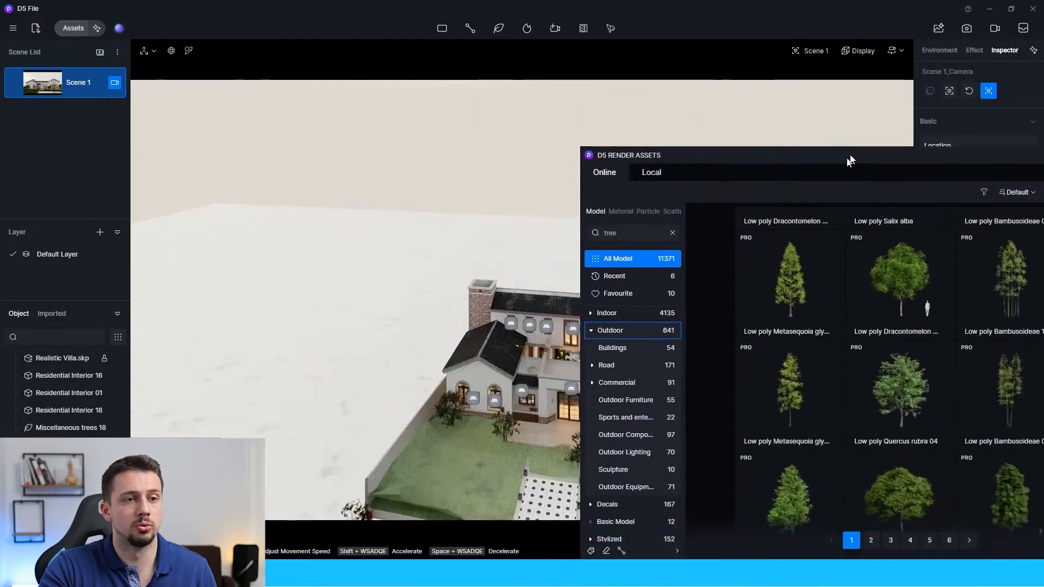
- Place tree models such as Sapium sebiferum from the online Outdoor assets around the villa
click(791, 273)
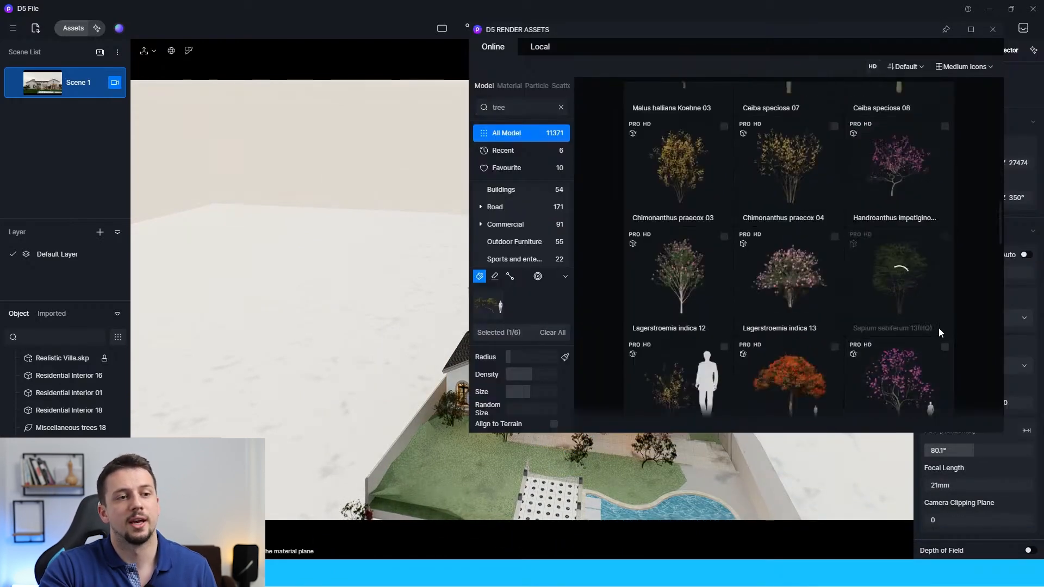
scroll(down, 3)
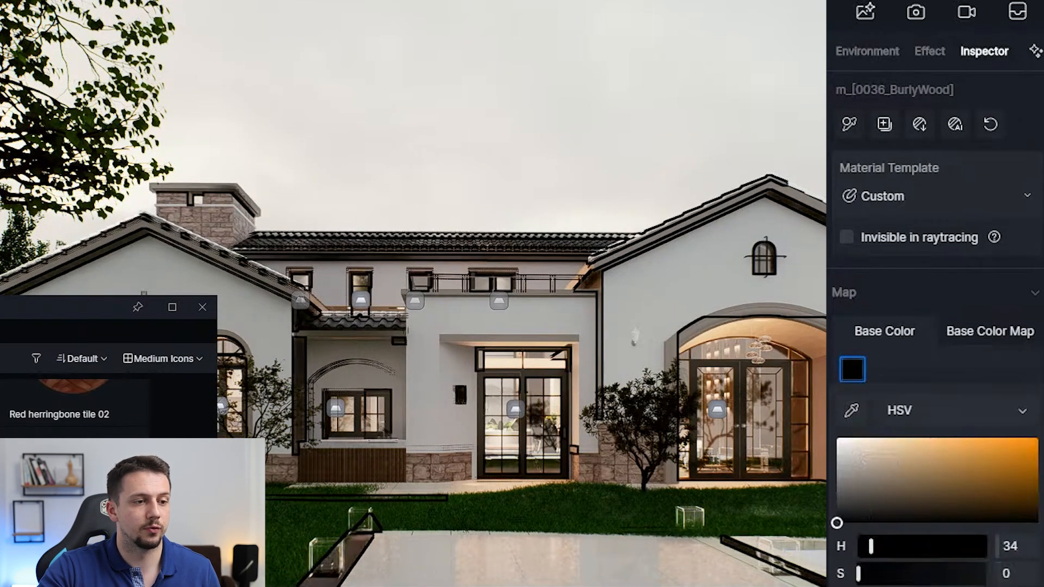
- Show the Effect settings with the AI LUT at 0.8 intensity and exposure −0.28
click(930, 52)
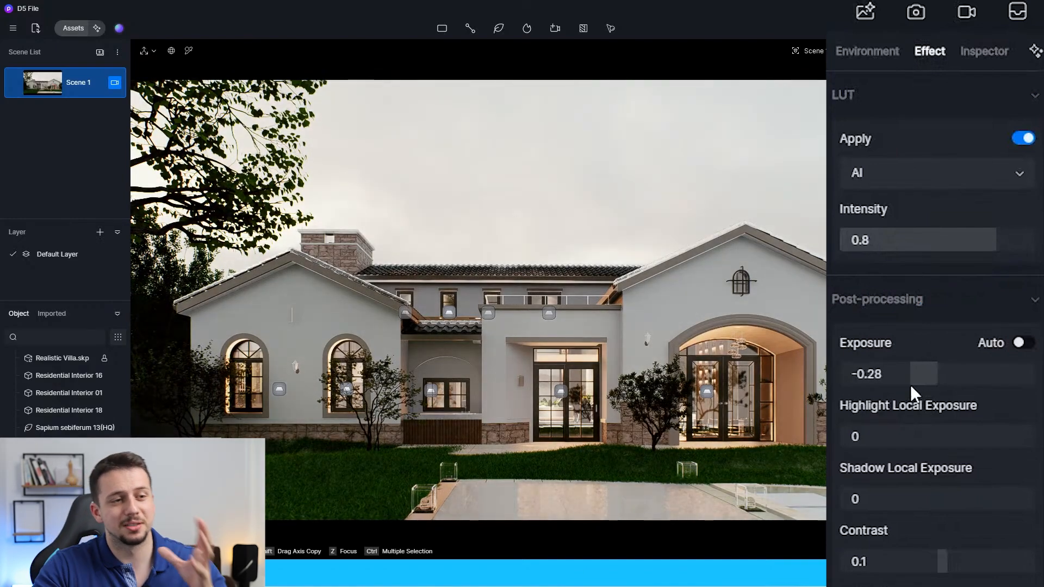
- Turn on the Sun alongside the HDRI sky and adjust sunlight intensity for soft wall shadows
click(866, 51)
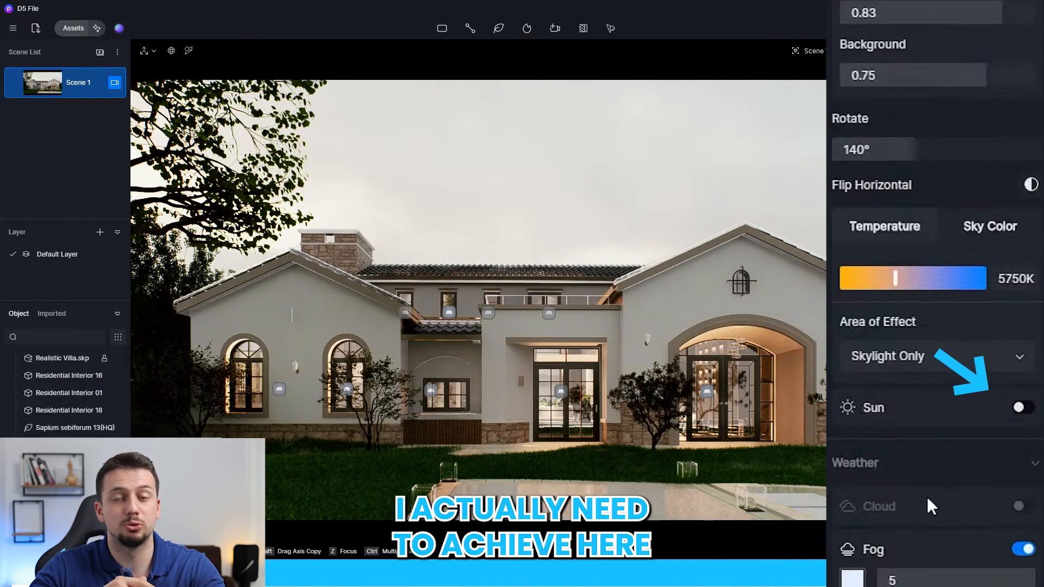
click(1020, 408)
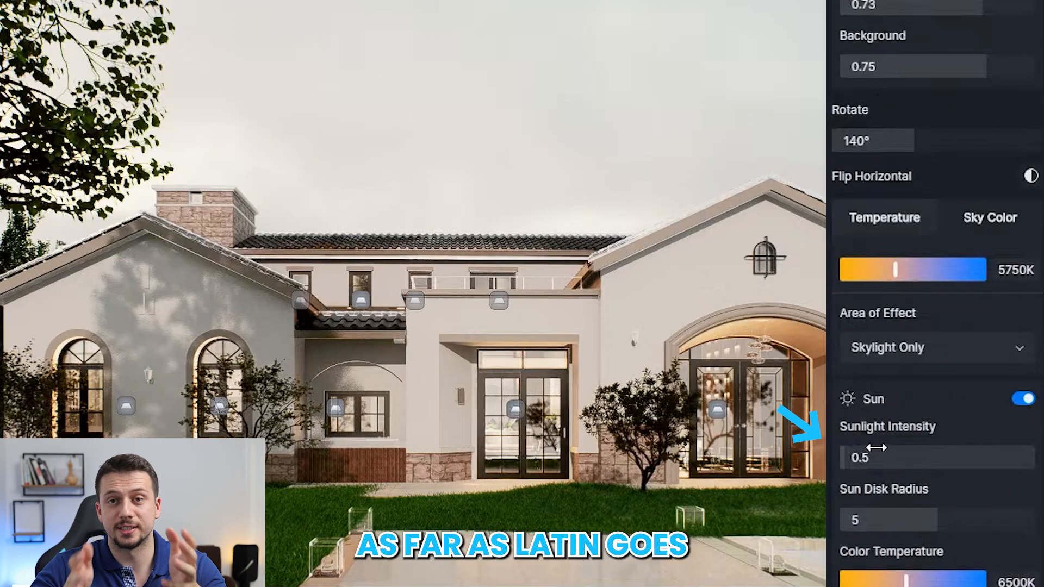
drag(899, 457, 872, 458)
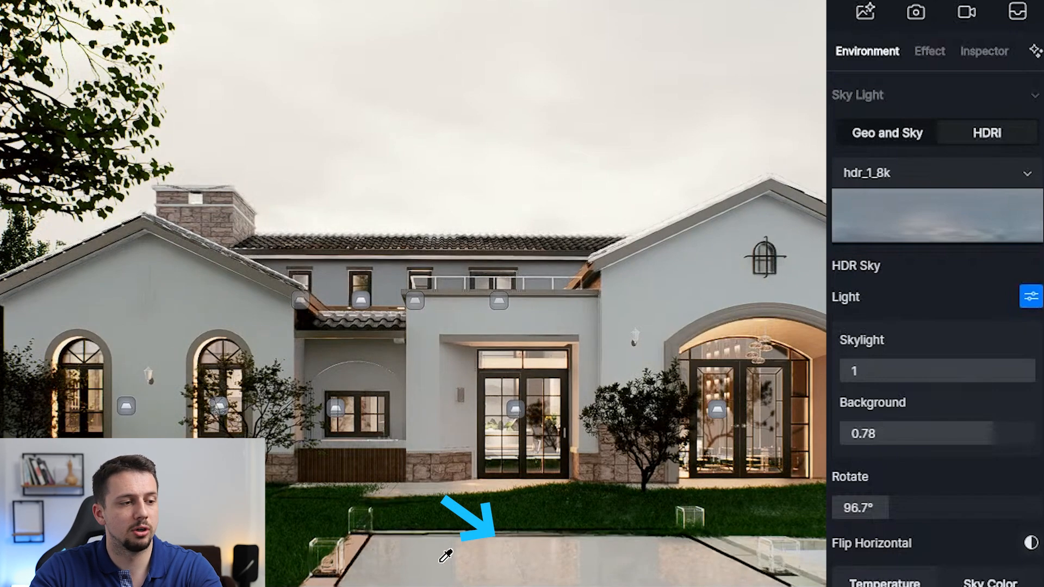
- Sample the pool deck's paved surface material with the eyedropper for editing
click(983, 51)
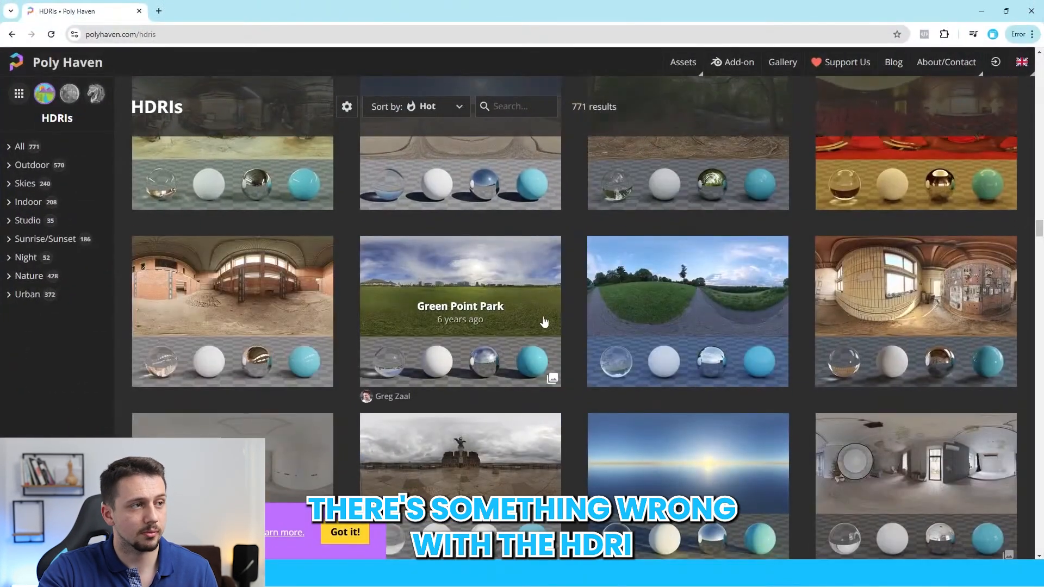
- Scroll through Poly Haven's HDRI thumbnails, then return to the scene's effect settings
scroll(down, 3)
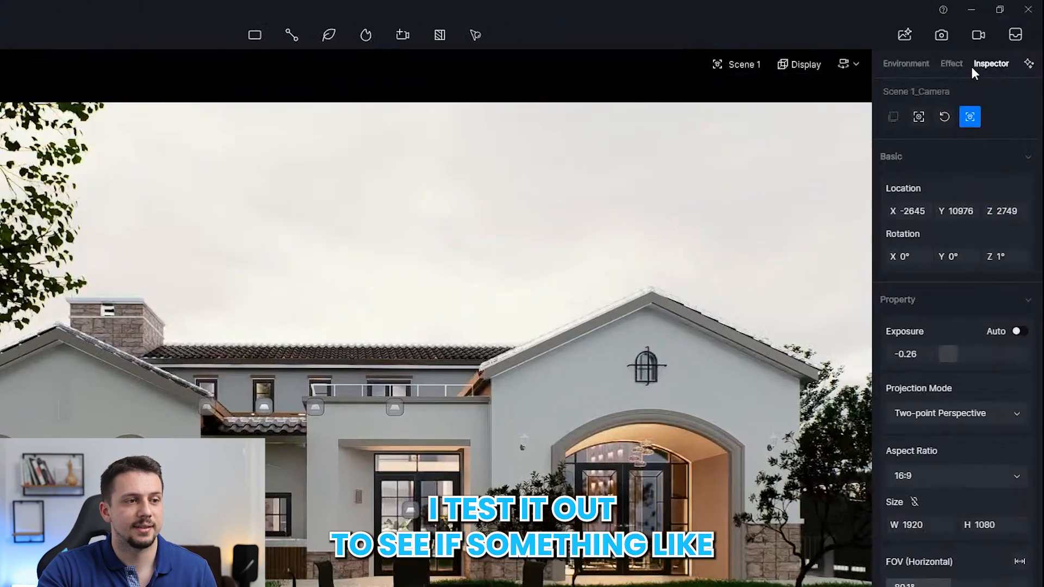
click(905, 63)
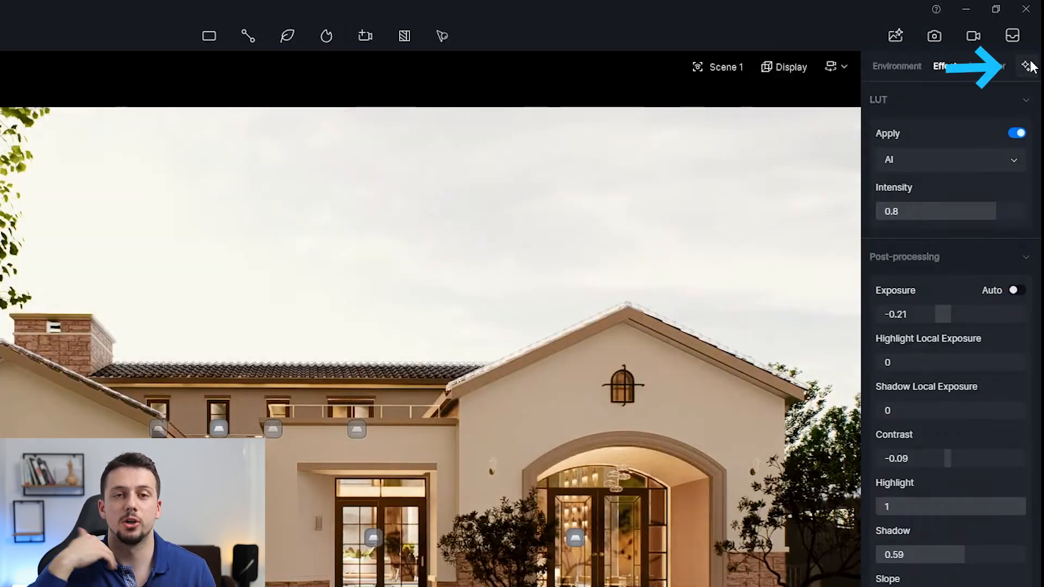
- Apply AI Atmosphere Match from the reference villa image to warm the scene's lighting
click(1025, 65)
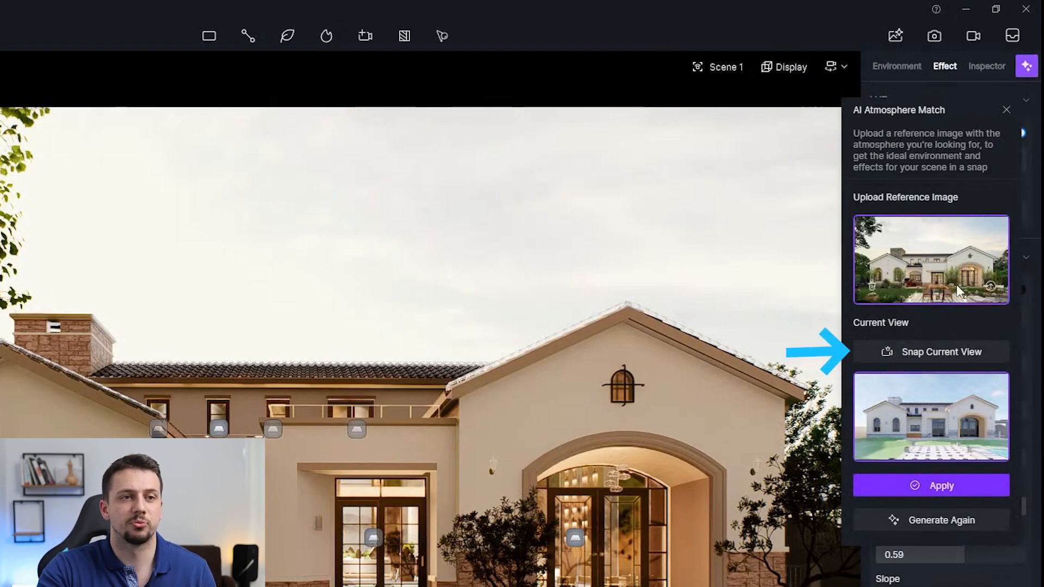
click(931, 485)
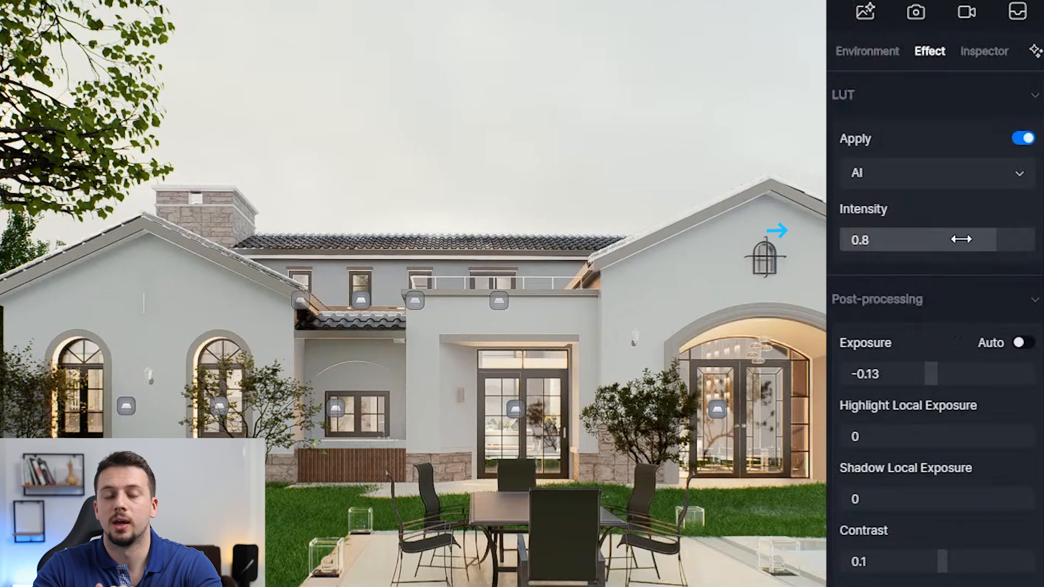
- Set the AI LUT to full intensity, exposure to −0.19, and rotate and warm the HDRI sky light
drag(962, 239, 992, 248)
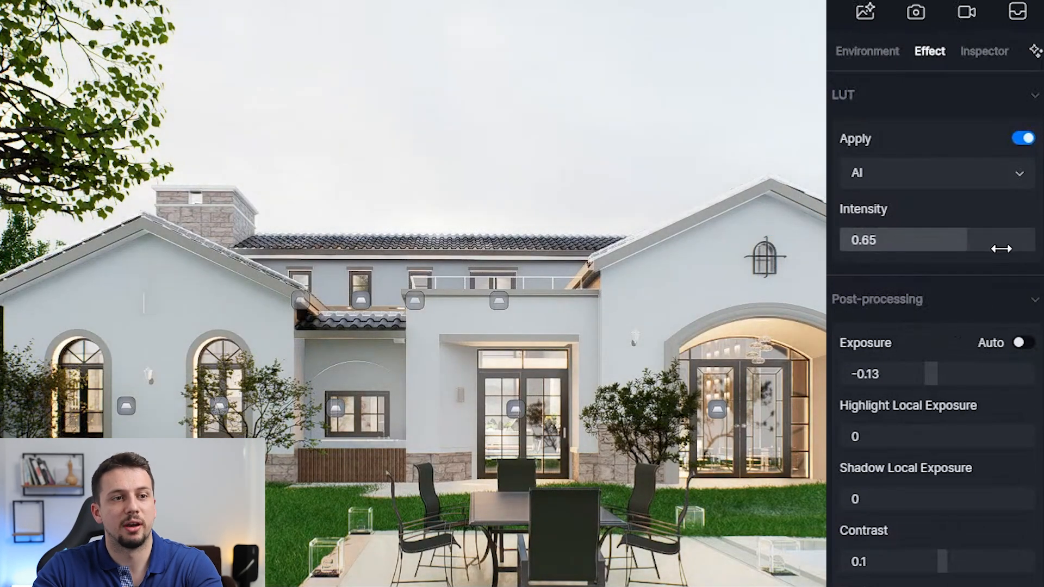
drag(902, 239, 1025, 239)
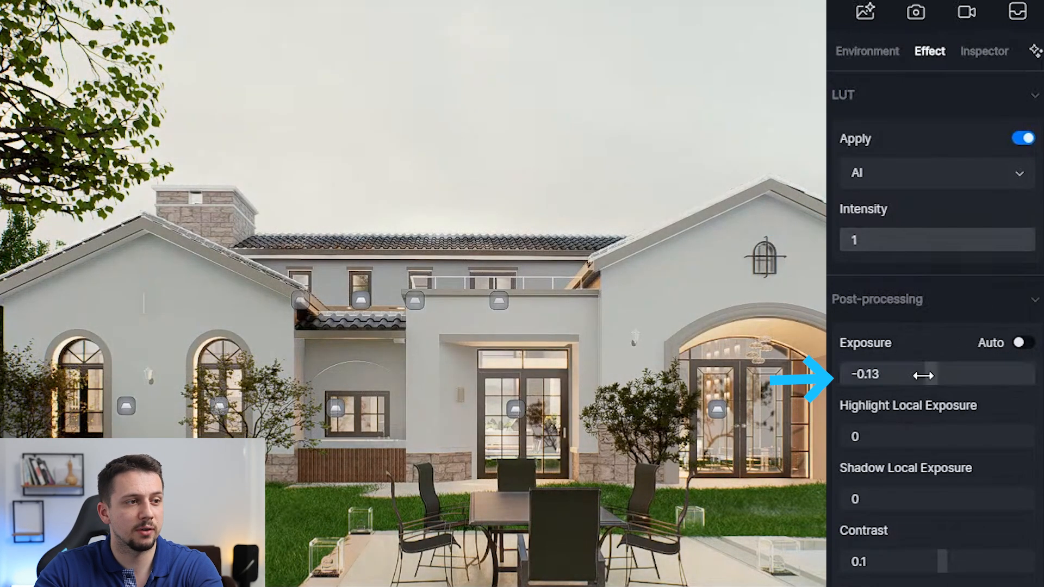
drag(923, 375, 905, 375)
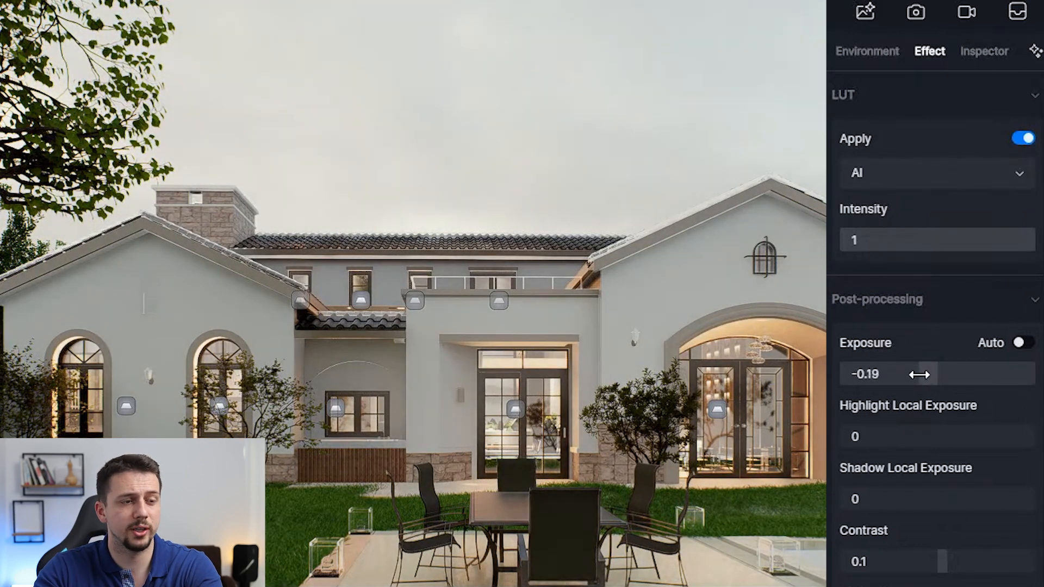
click(866, 51)
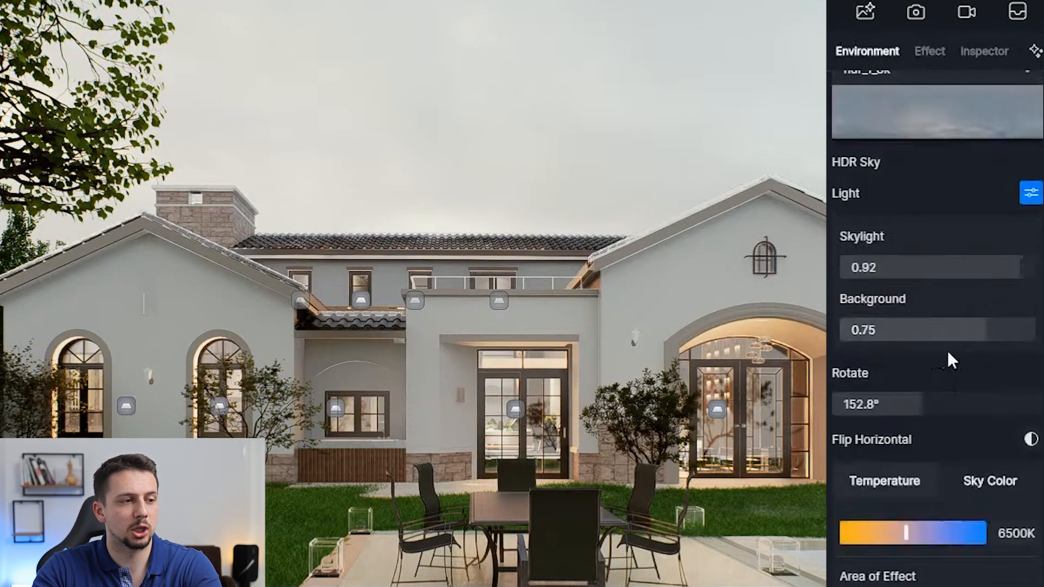
drag(931, 403, 891, 403)
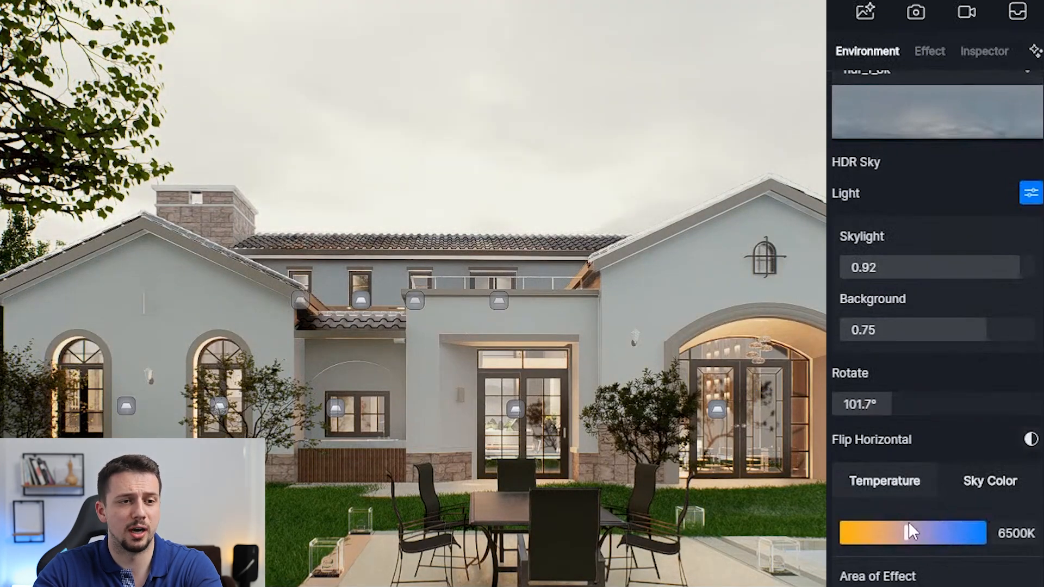
drag(915, 533, 962, 532)
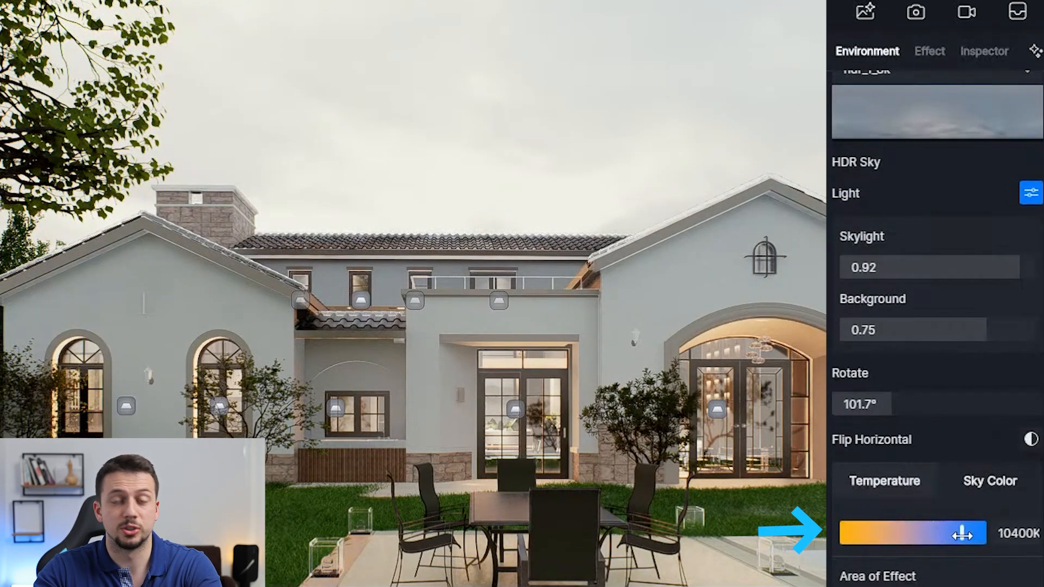
- Nudge contrast up to 0.06 and lower saturation to −0.05 in post-processing
click(928, 52)
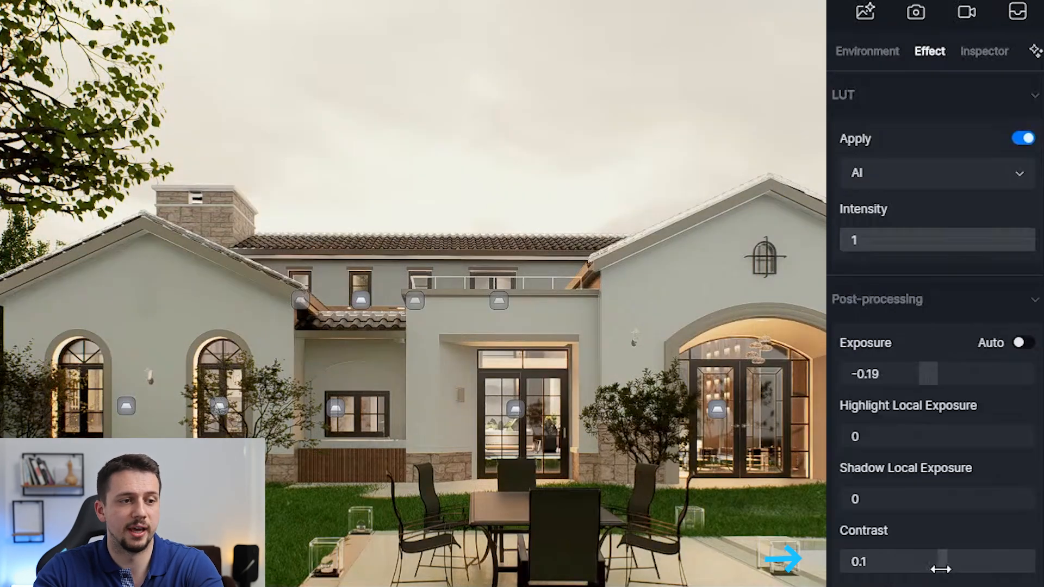
drag(922, 561, 938, 561)
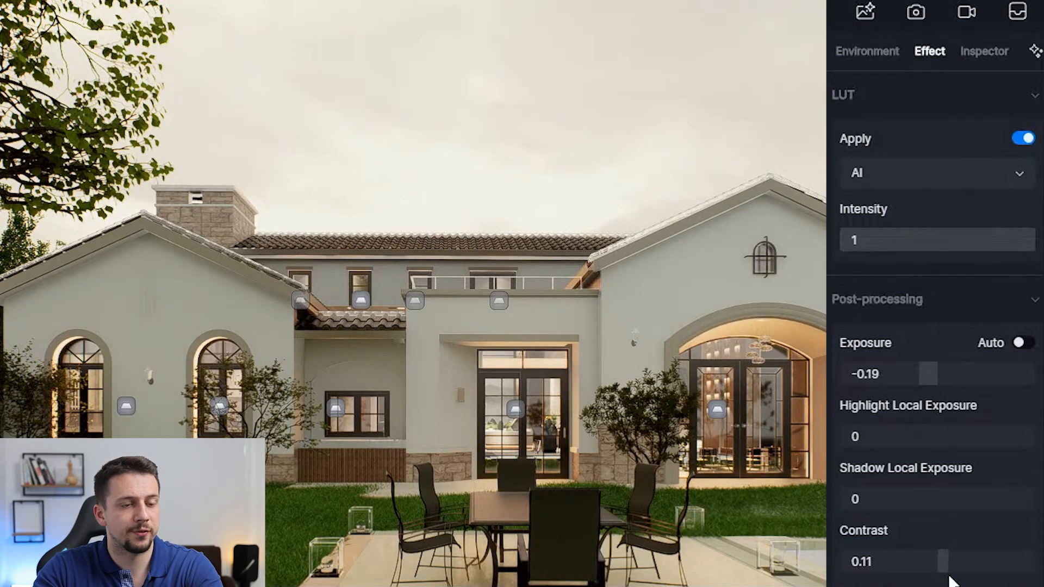
scroll(down, 3)
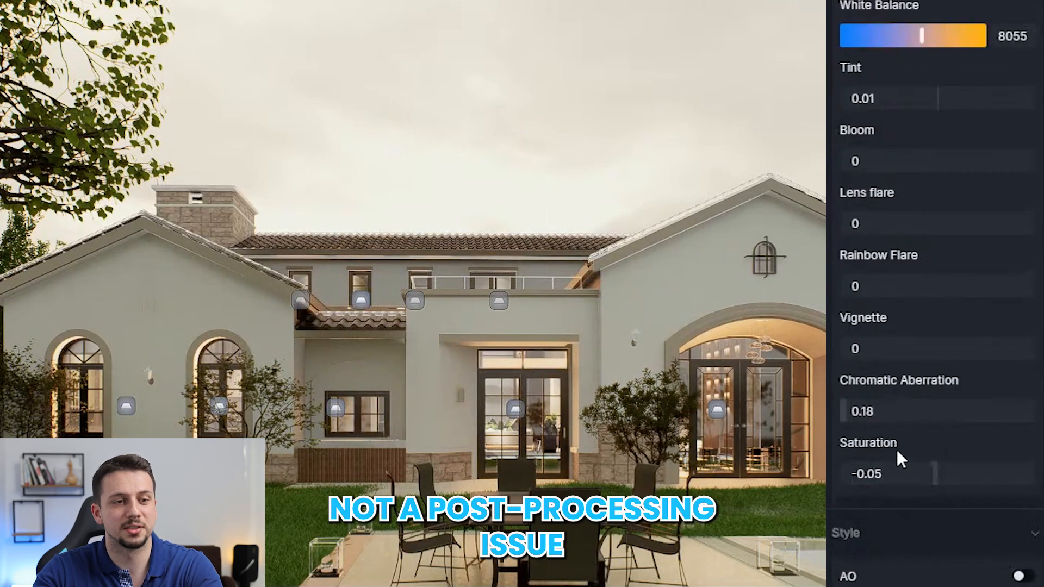
drag(912, 474, 872, 474)
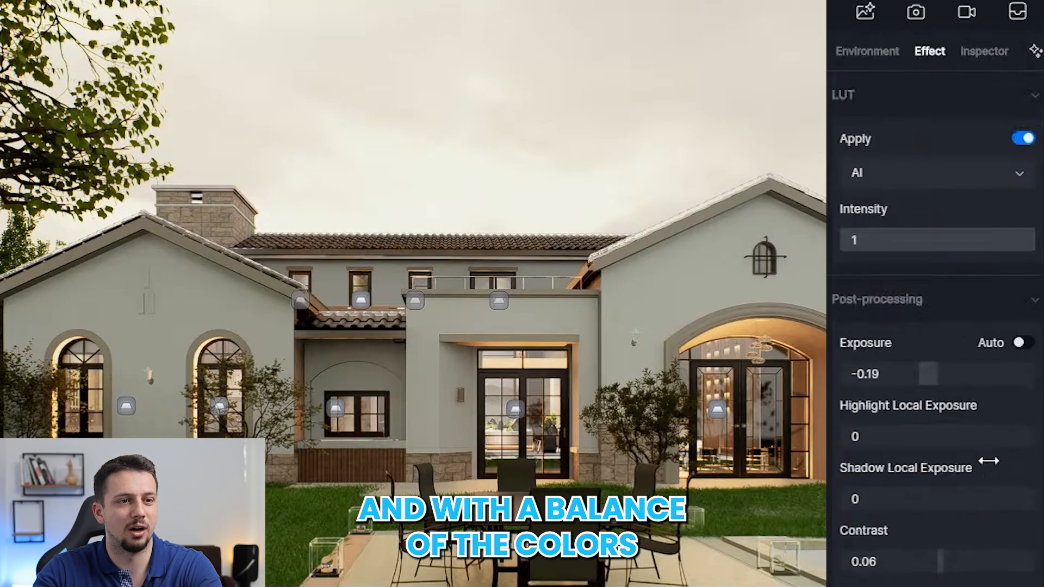
click(866, 51)
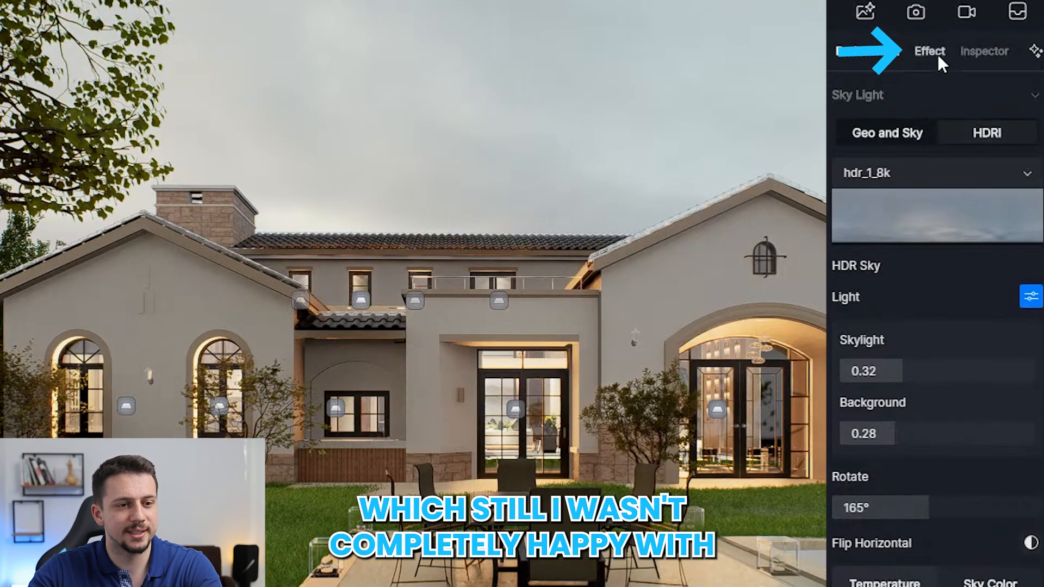
- Browse the online asset library's rock models for one to add
scroll(down, 3)
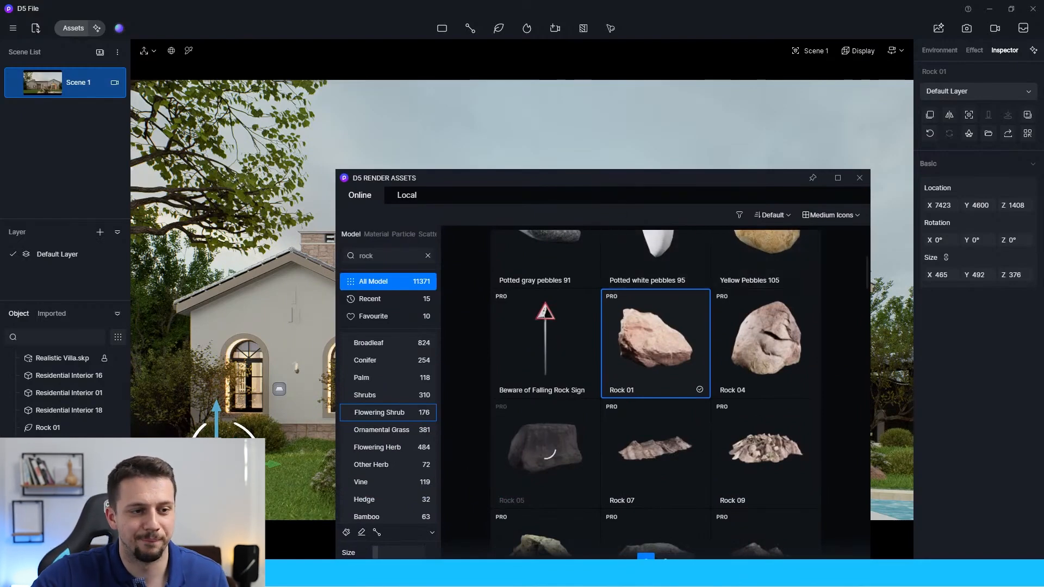
- Place the chosen rock along the garden's lawn edge
click(858, 177)
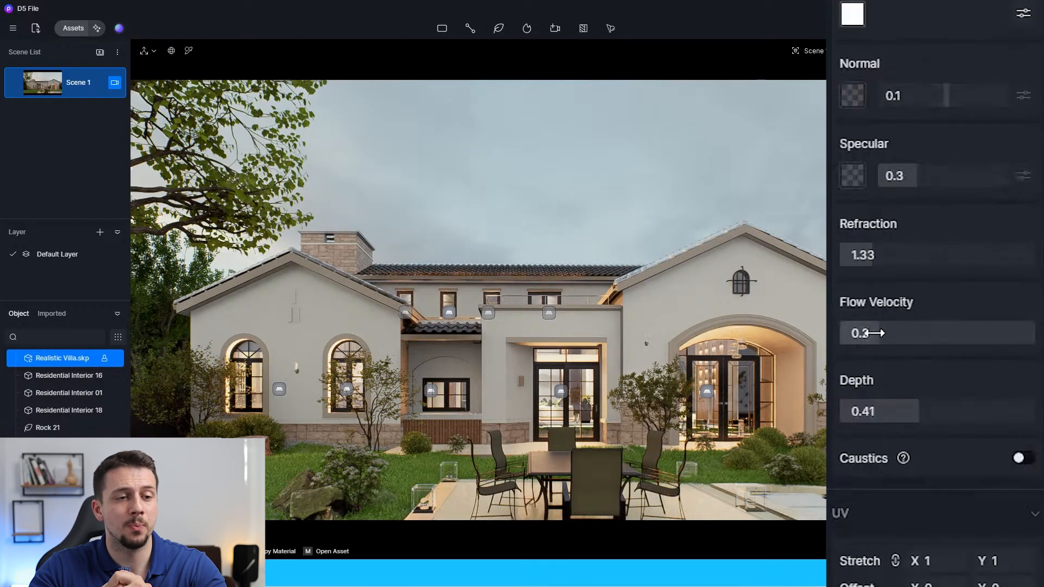
- Set the pool water colour to a dark teal (H 176, S 89, V 20)
click(852, 14)
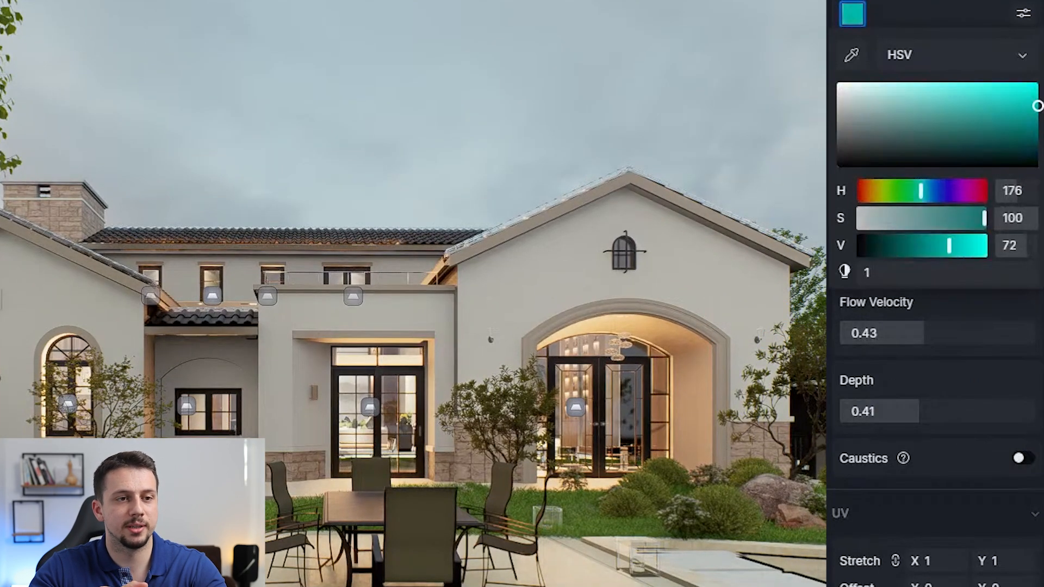
drag(1036, 106, 1036, 144)
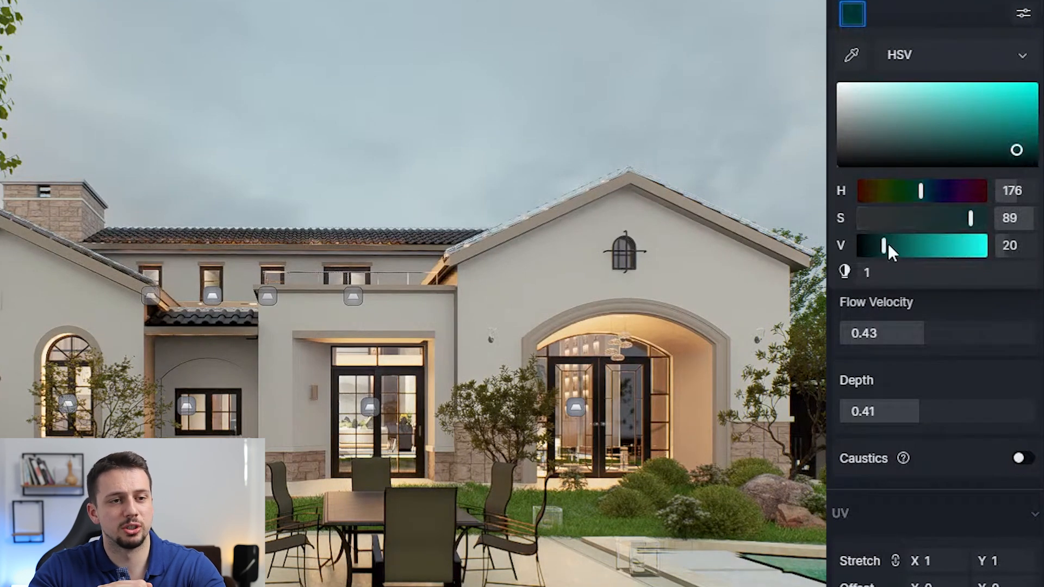
drag(922, 192, 935, 191)
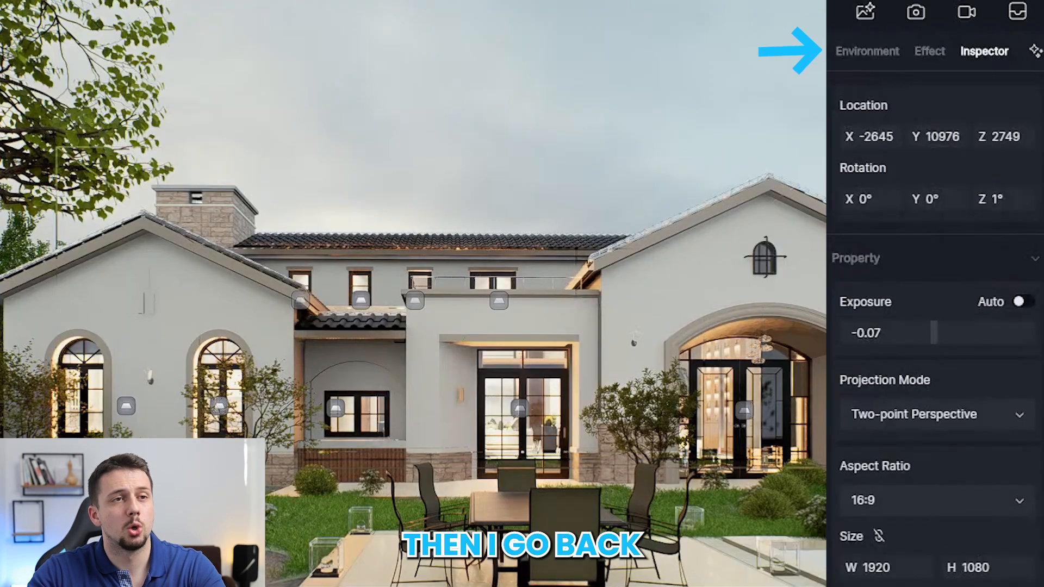
- Set Skylight 0.7, Background 0.18, rotation 133.3° and adjust the window Rect Light intensity
click(866, 51)
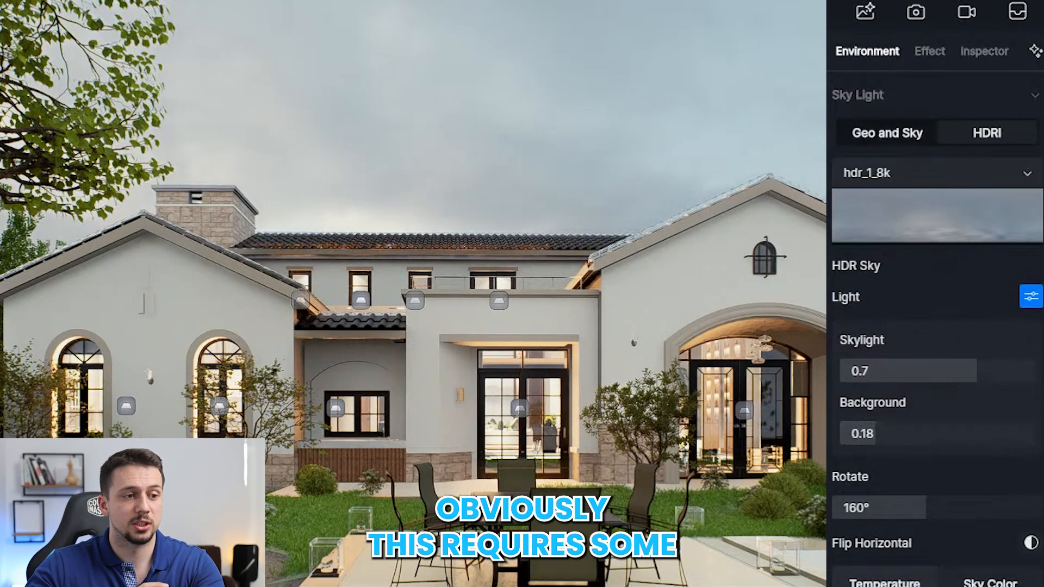
click(983, 51)
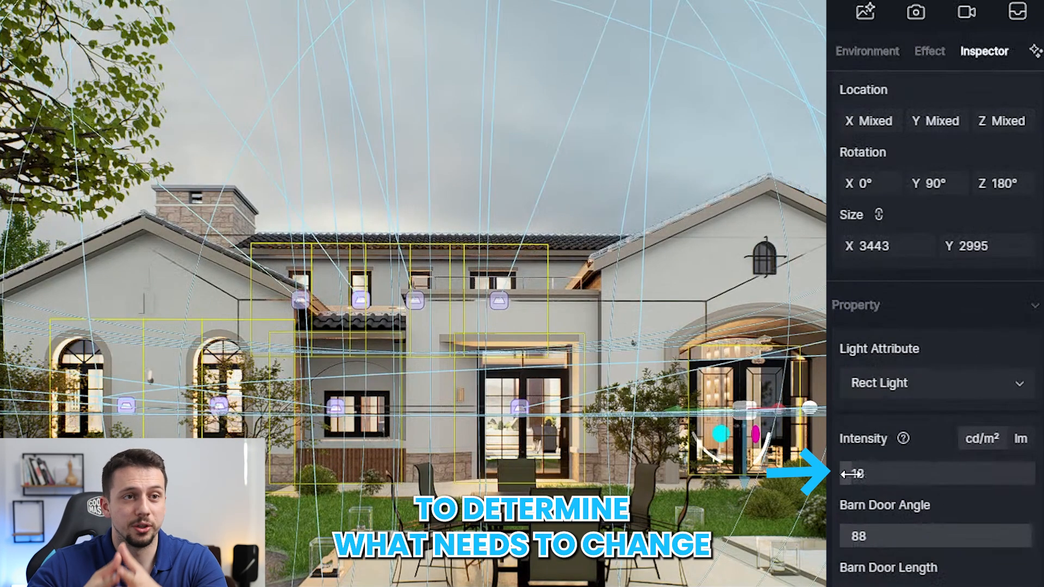
click(866, 51)
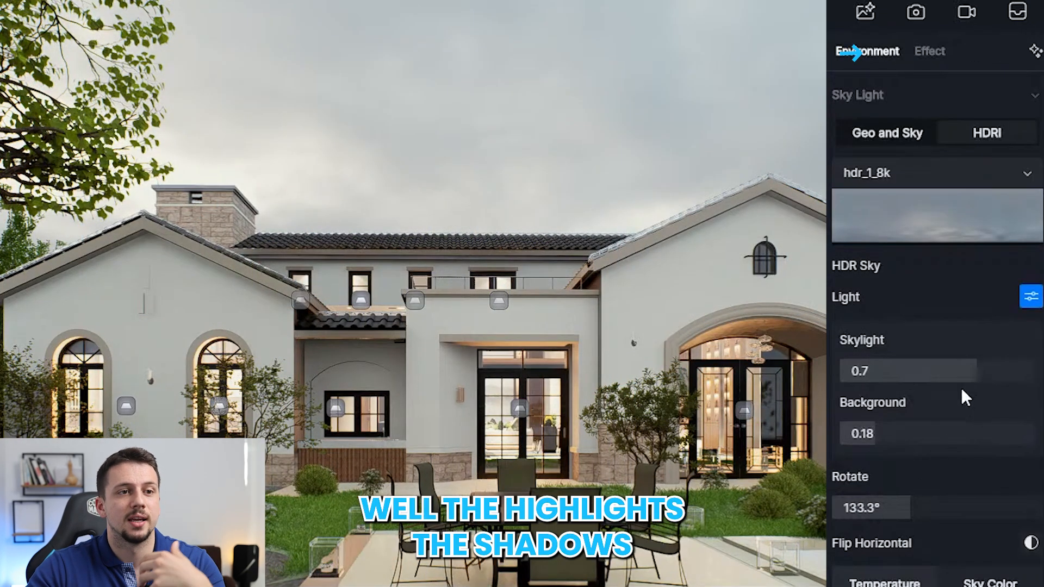
click(930, 52)
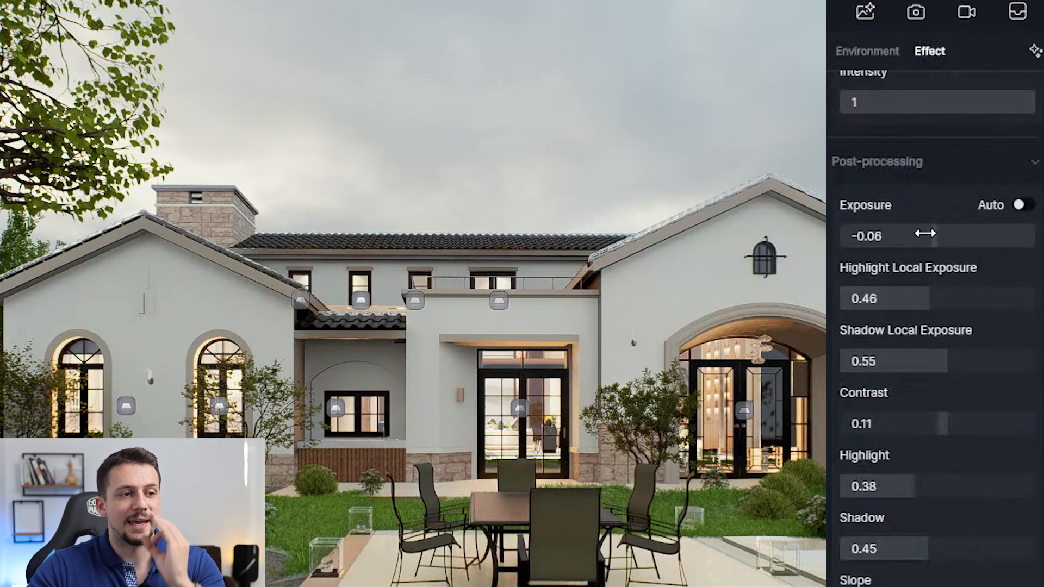
- Raise exposure slightly and set the sky light temperature to 9050K
drag(909, 234, 938, 235)
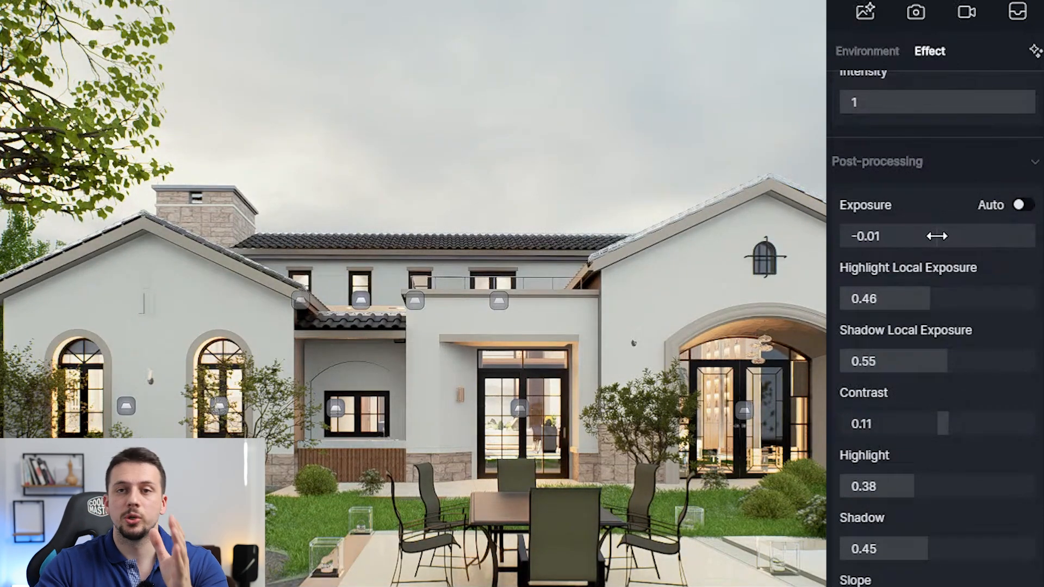
scroll(down, 3)
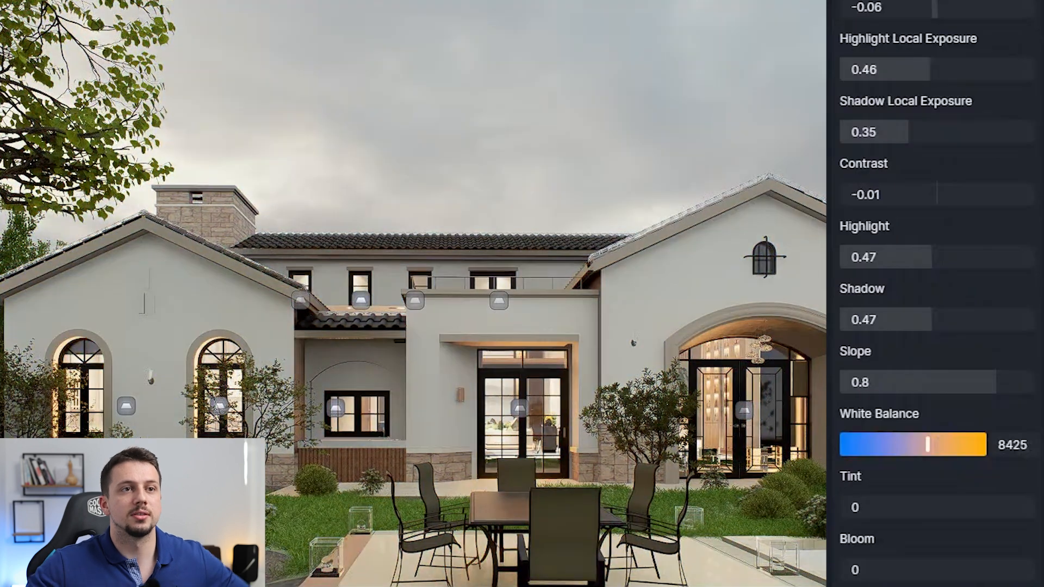
scroll(down, 3)
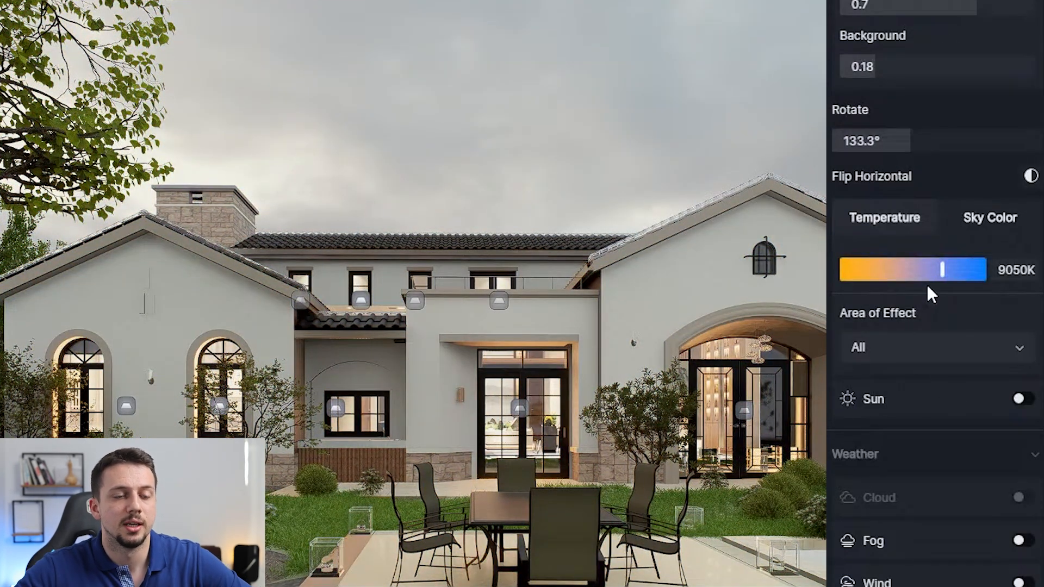
drag(942, 268, 953, 269)
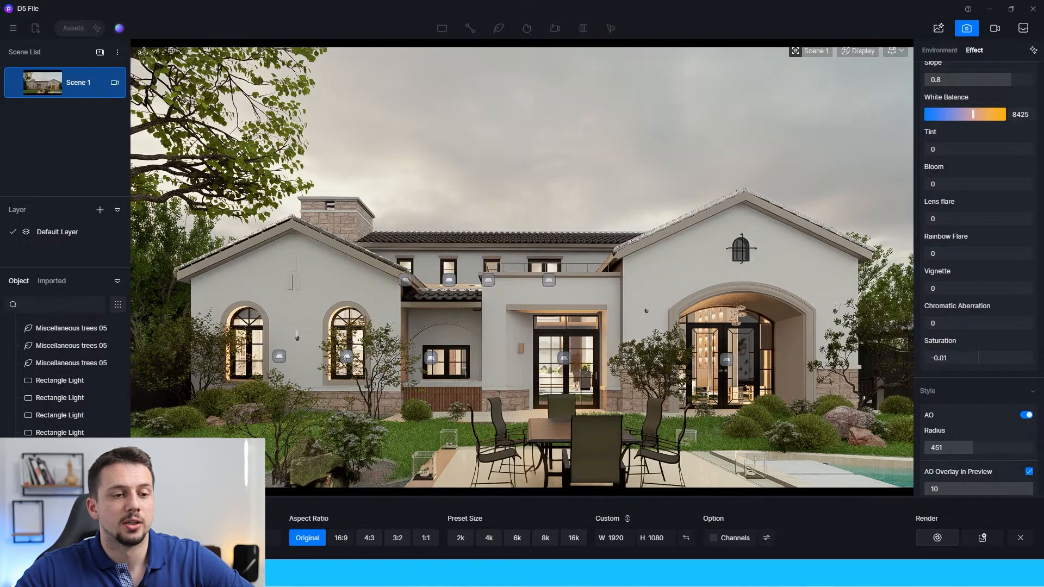
- Render the still at 1920×1080 and run the AI Enhancer on it with Strong weight
click(936, 537)
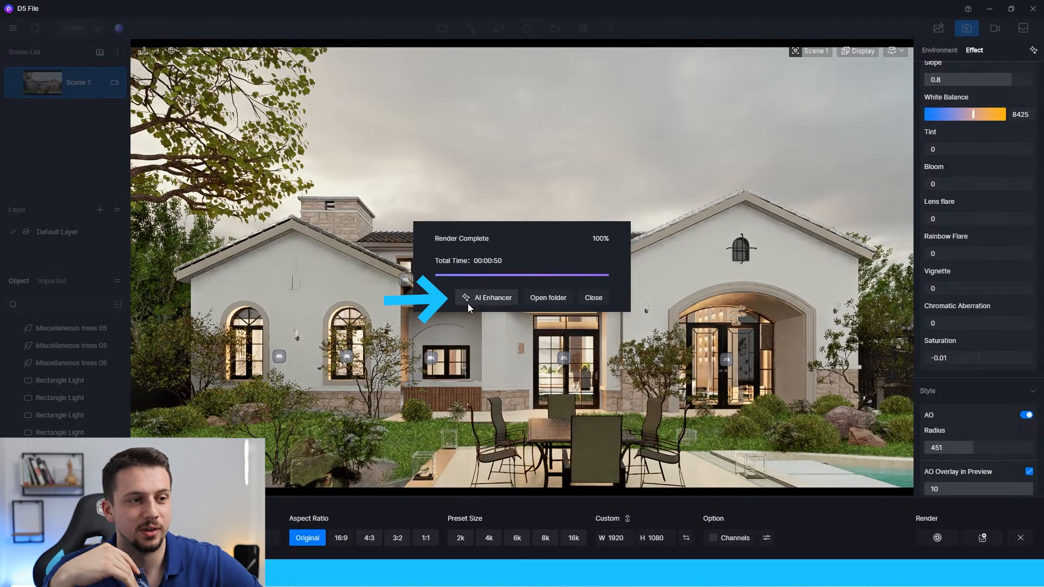
click(493, 298)
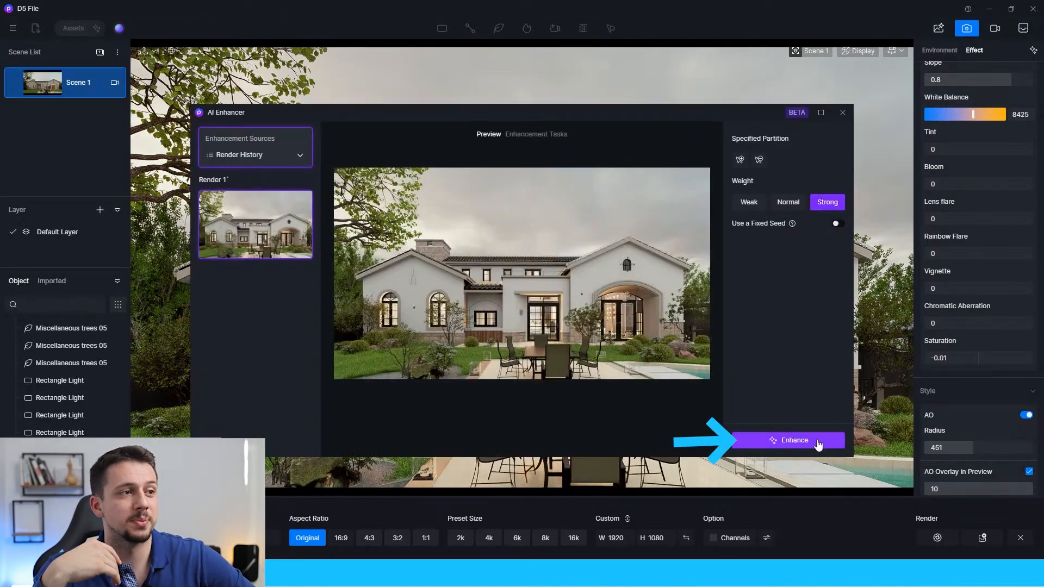
click(793, 440)
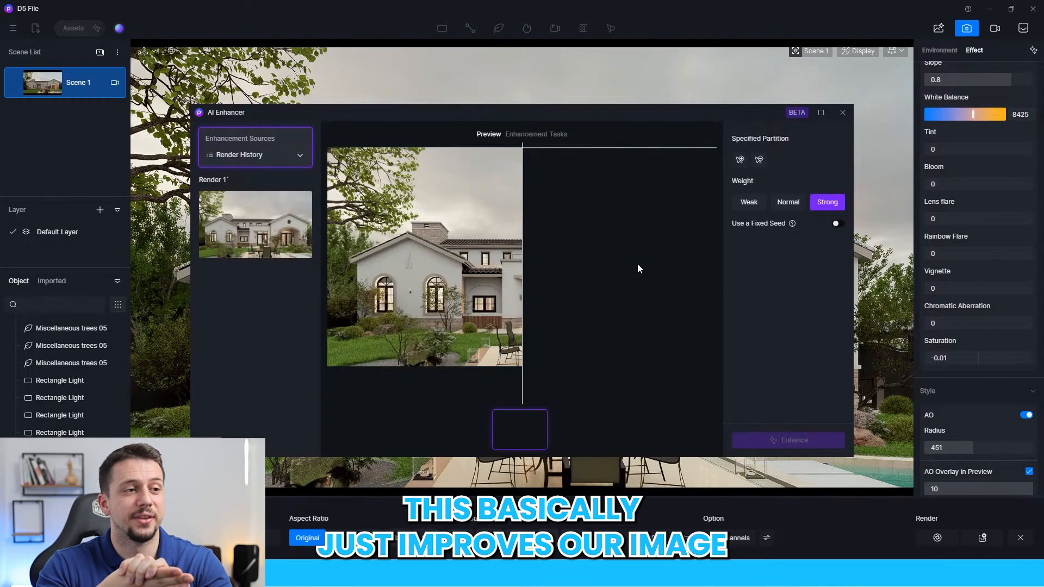
click(520, 429)
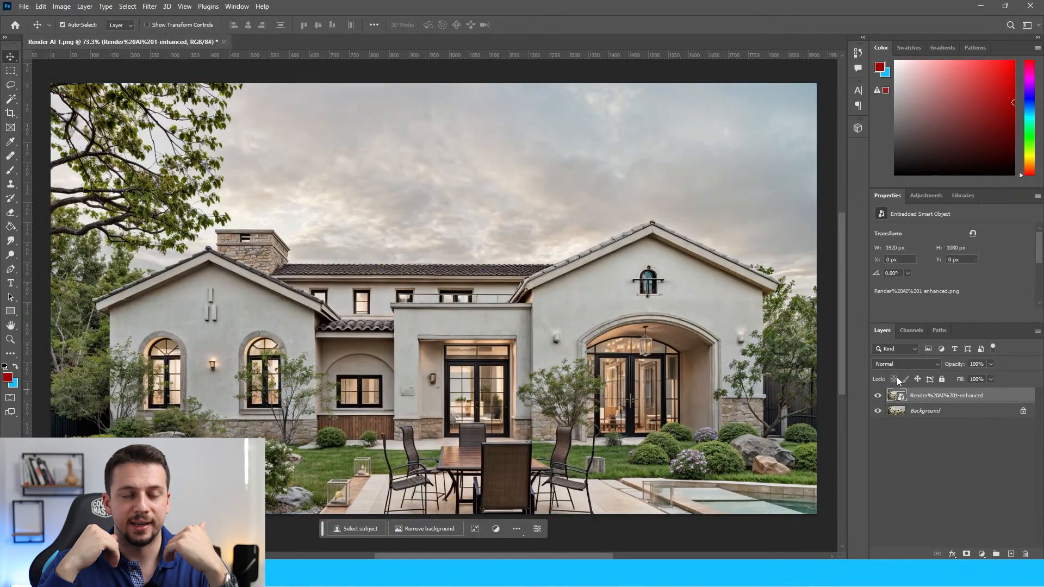
- Set the enhanced layer to Lighten blending and lower its opacity to about 46%
click(906, 363)
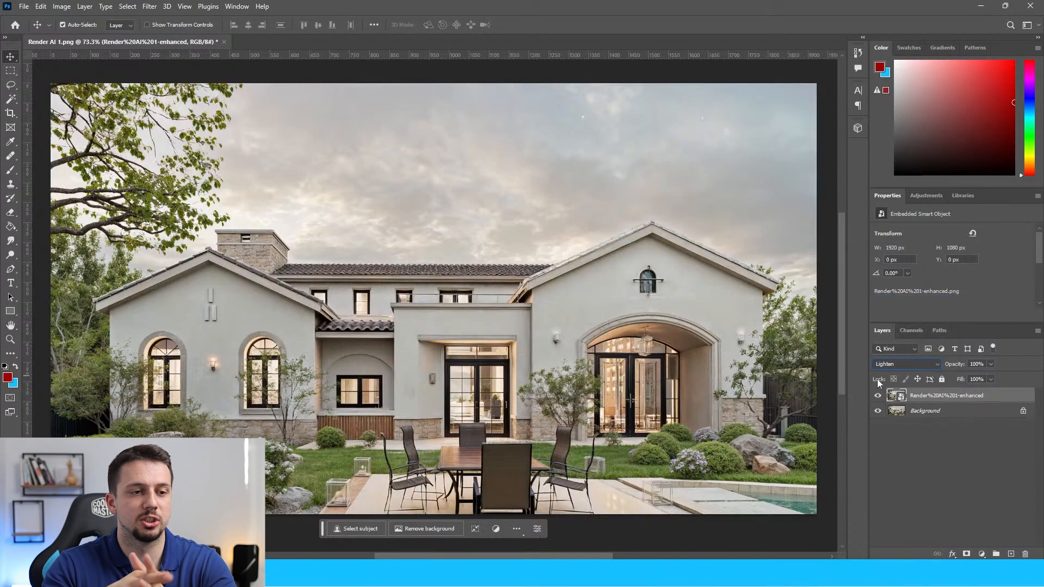
drag(988, 365, 965, 378)
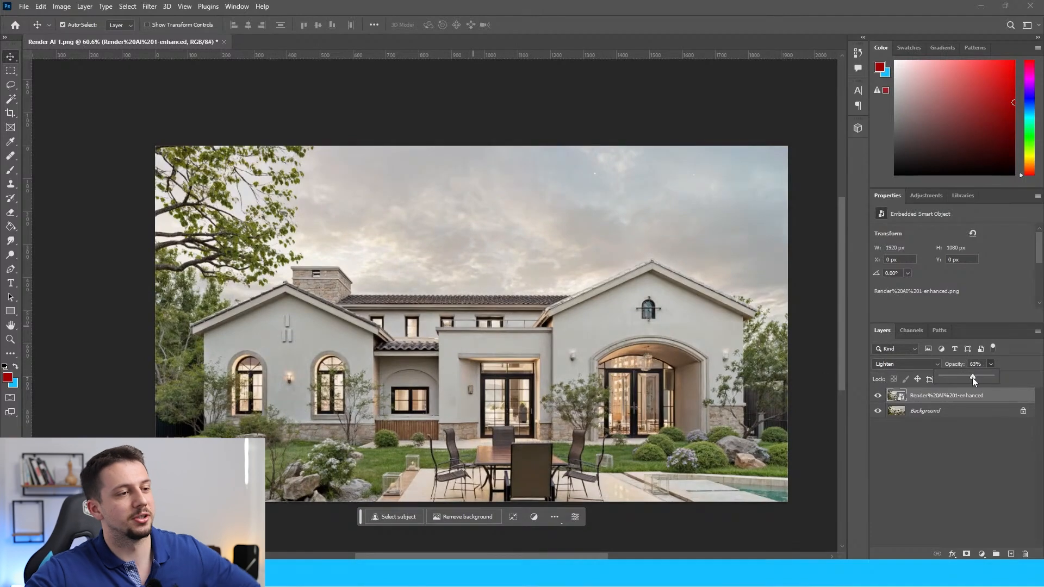
drag(972, 379, 963, 380)
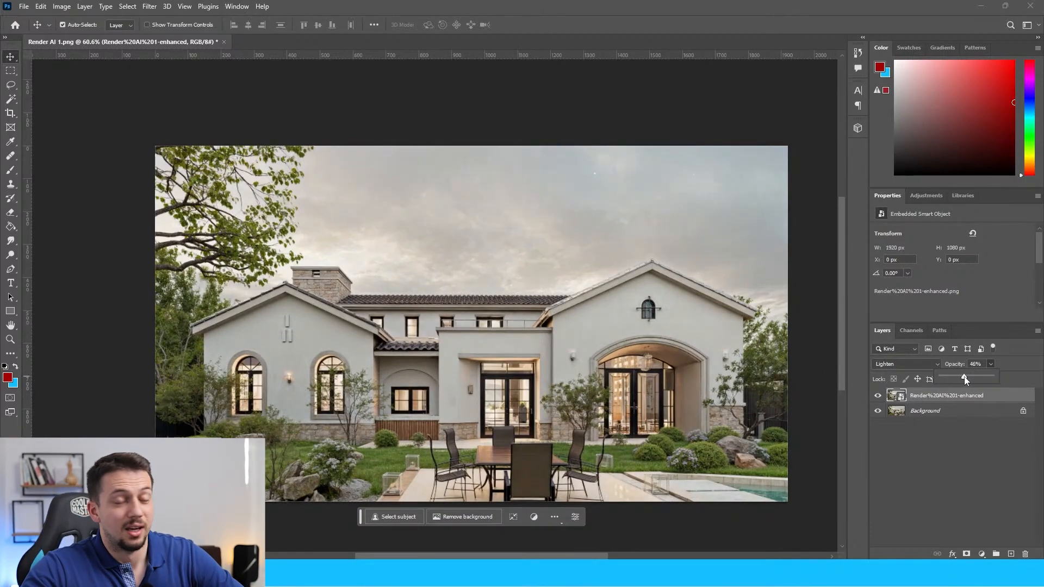